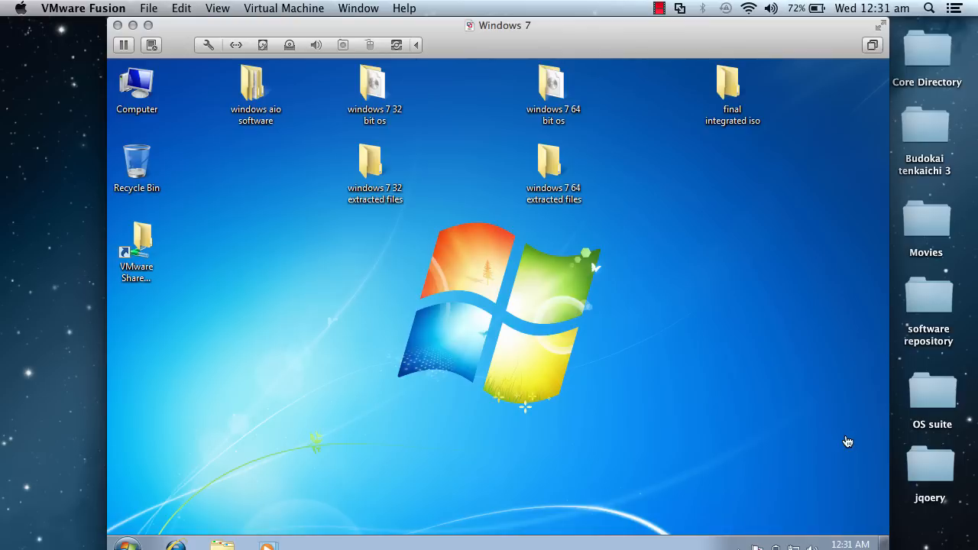
pyautogui.moveTo(837, 398)
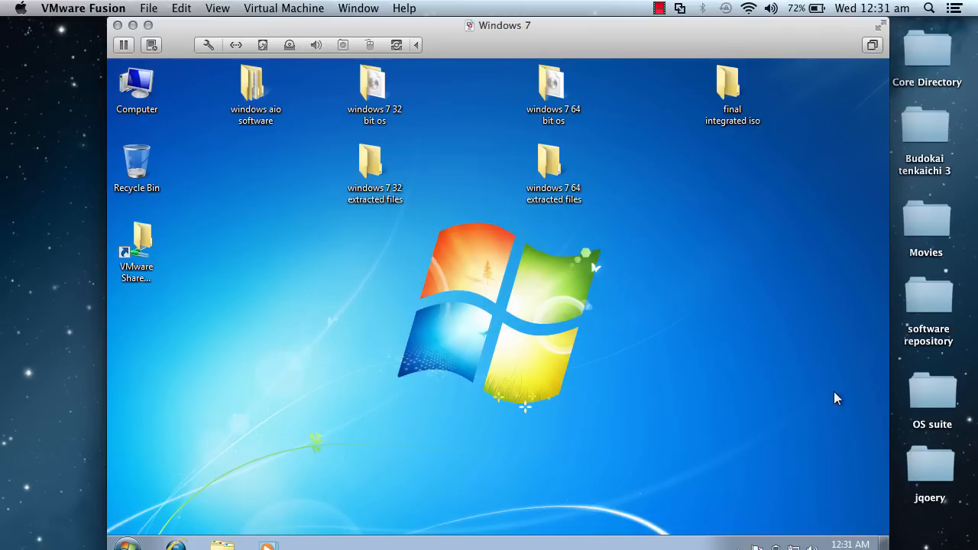
pyautogui.moveTo(244, 415)
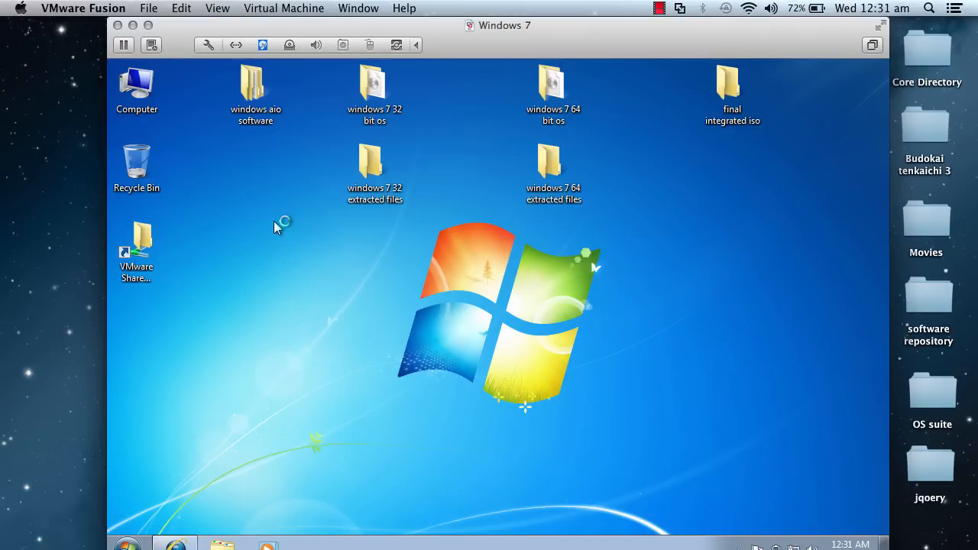
# Launch Internet Explorer, defer first-run setup with Ask me later, and search for WinAIO Maker.
pyautogui.click(174, 545)
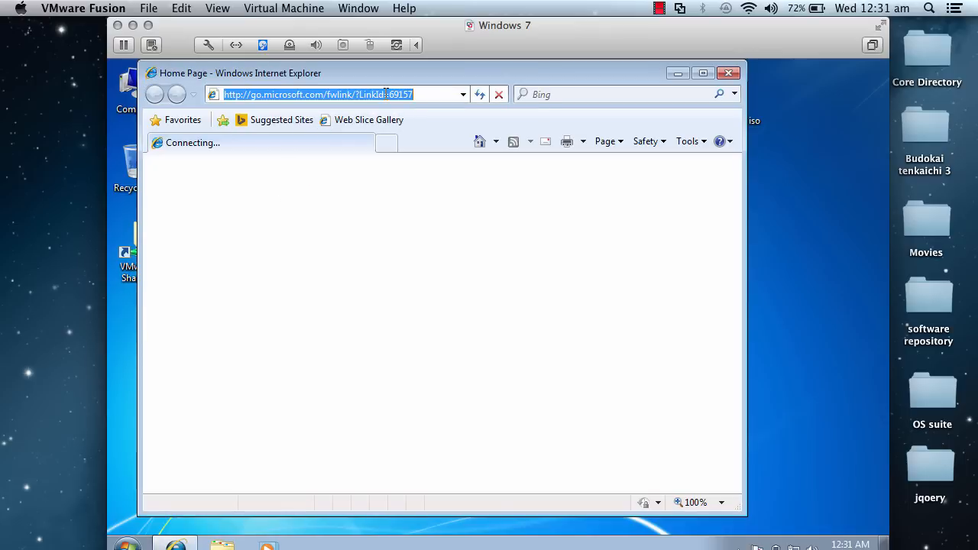
pyautogui.write('ww')
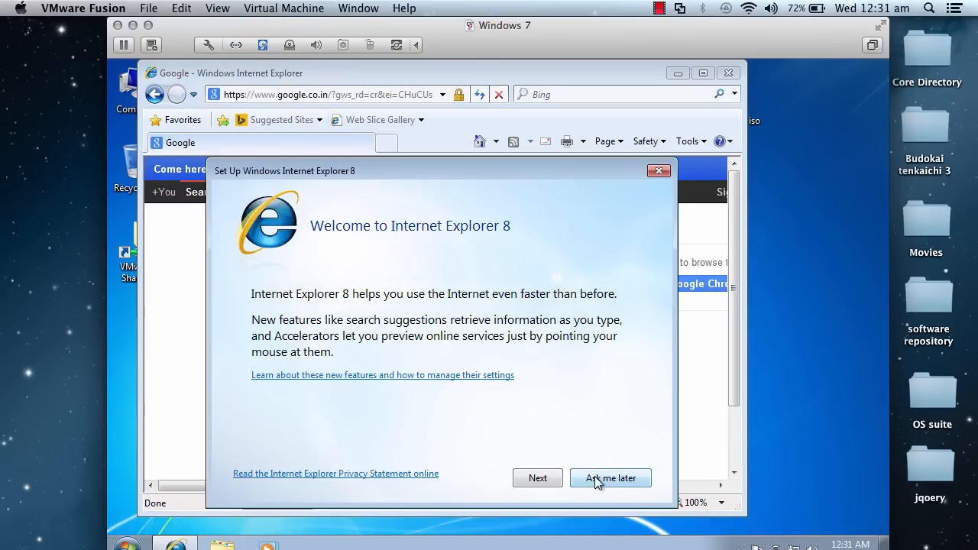
pyautogui.click(611, 477)
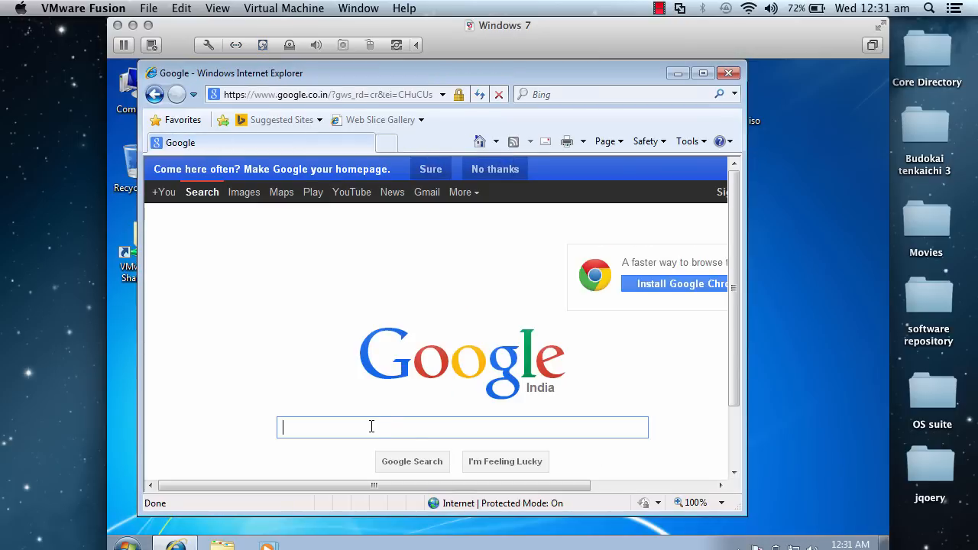
pyautogui.write('wind')
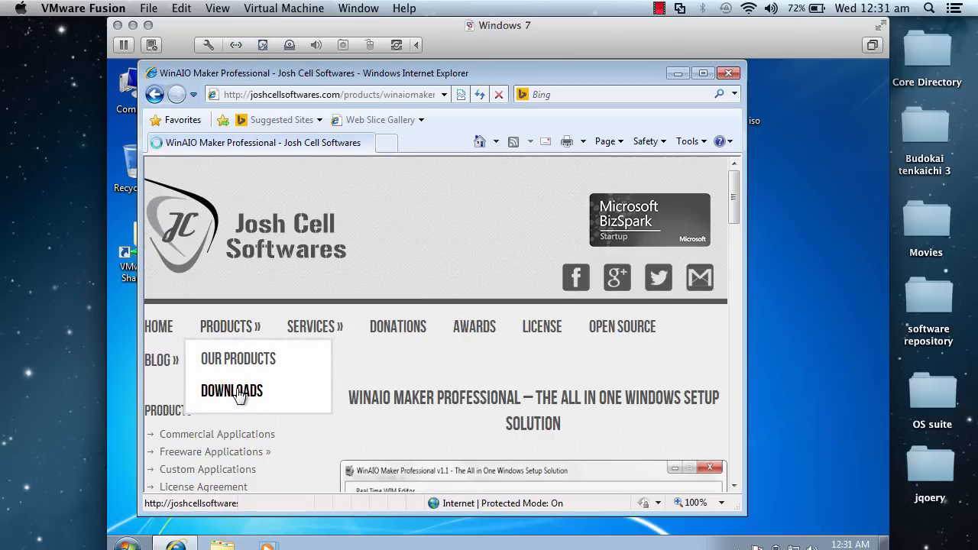
# Go to the Josh Cell Download Center and scroll to the WinAIO Maker Professional 1.3 entry.
pyautogui.click(232, 390)
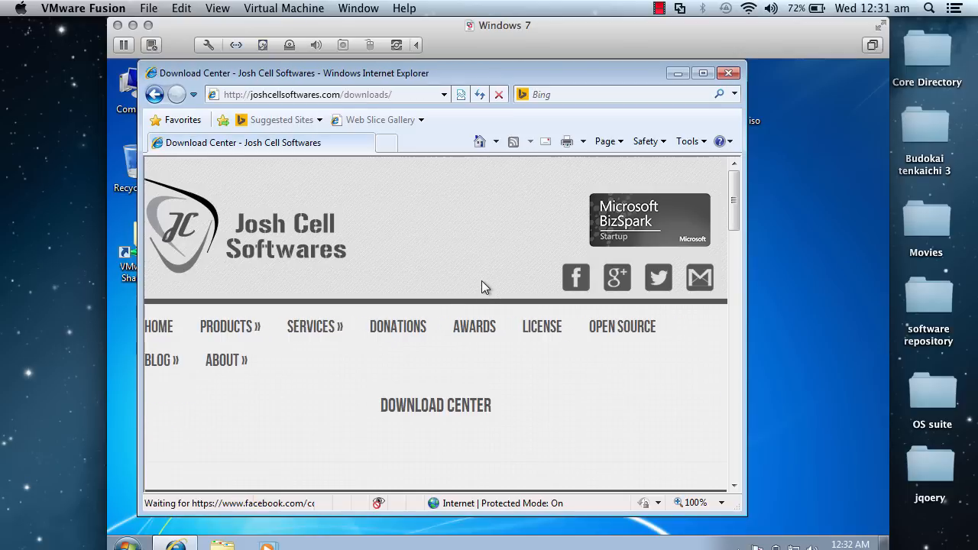
pyautogui.scroll(-3)
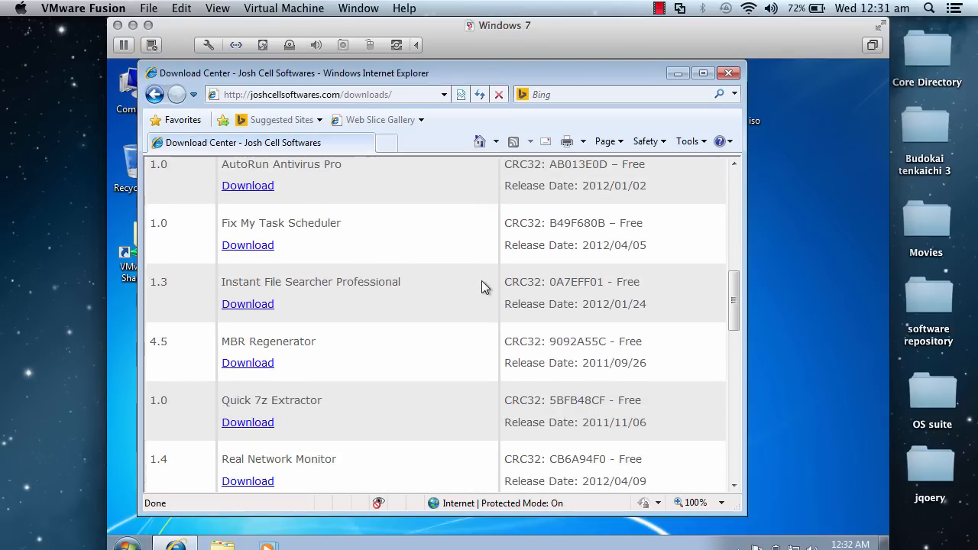
pyautogui.scroll(-3)
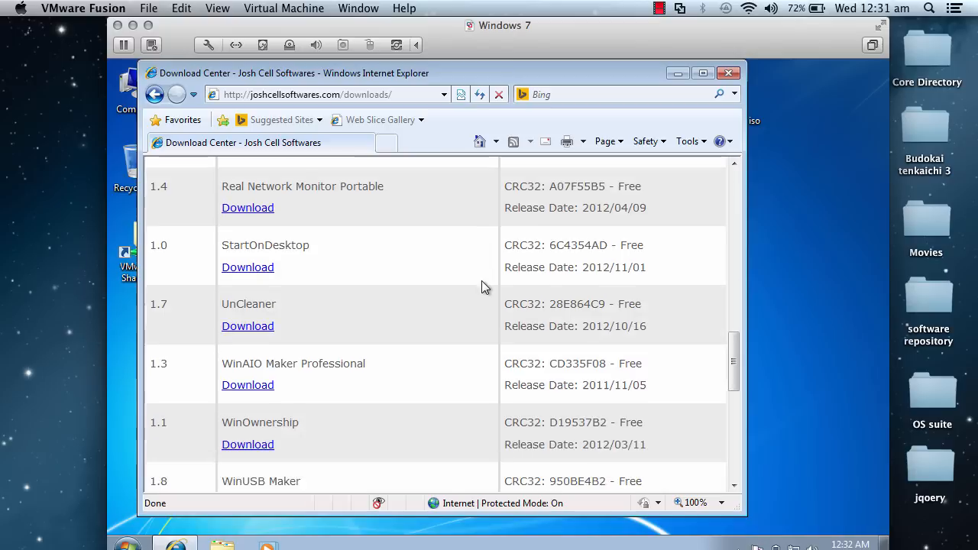
pyautogui.scroll(-3)
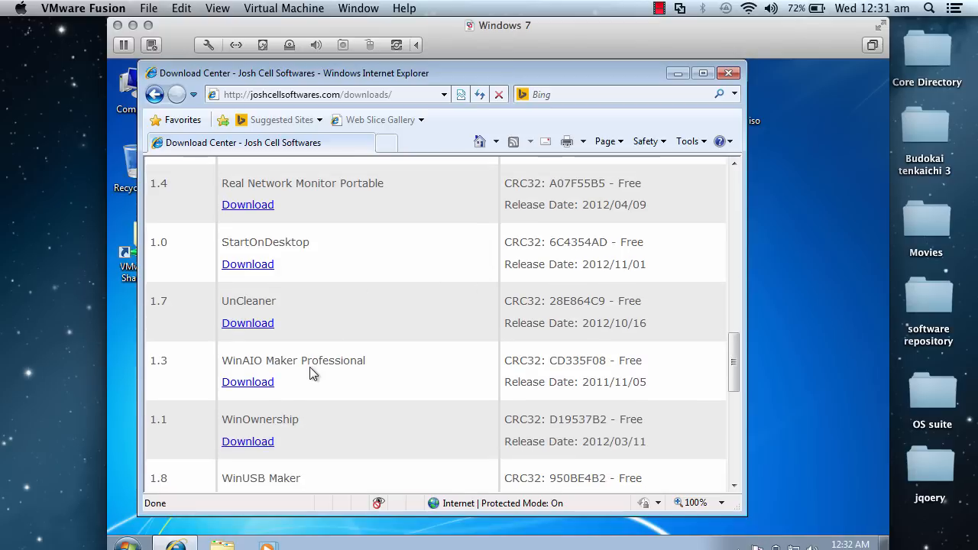
pyautogui.moveTo(298, 374)
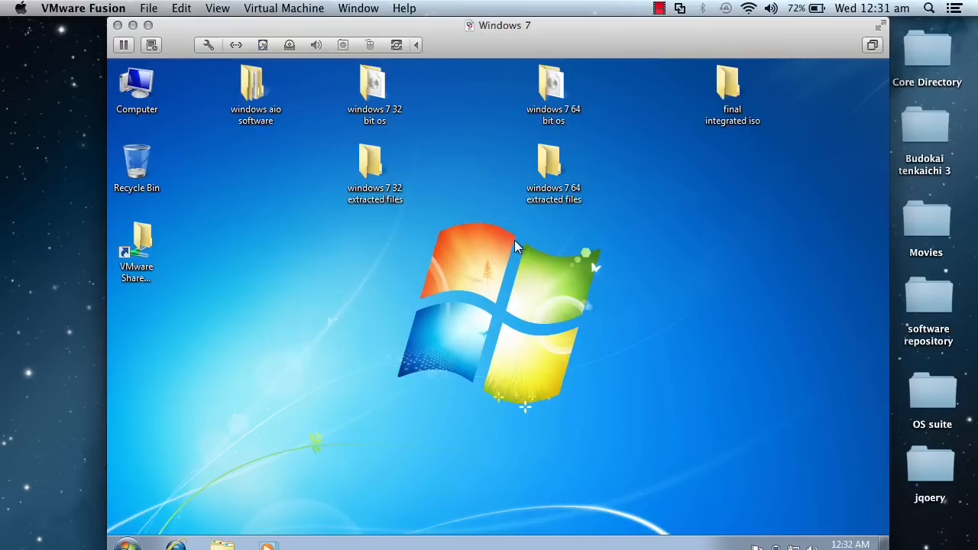
pyautogui.click(375, 92)
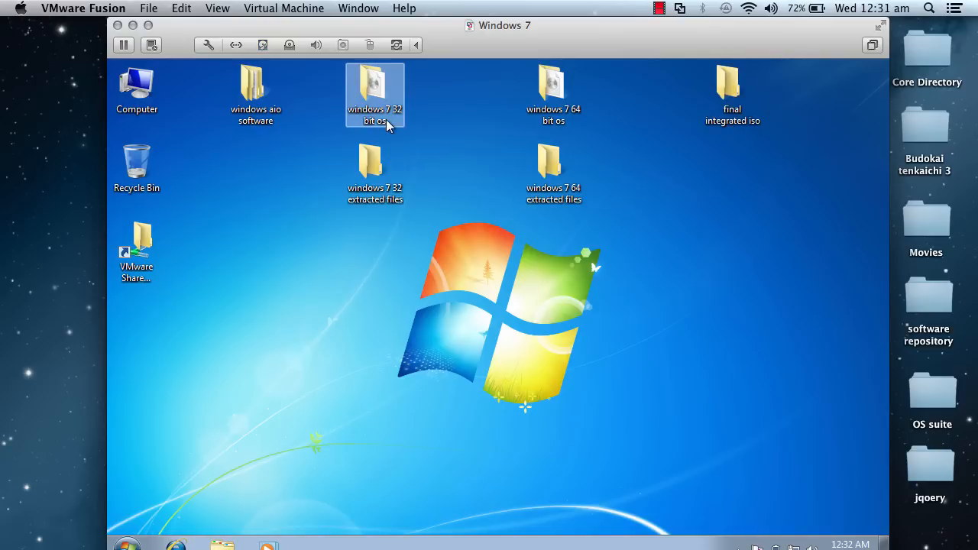
pyautogui.moveTo(375, 99)
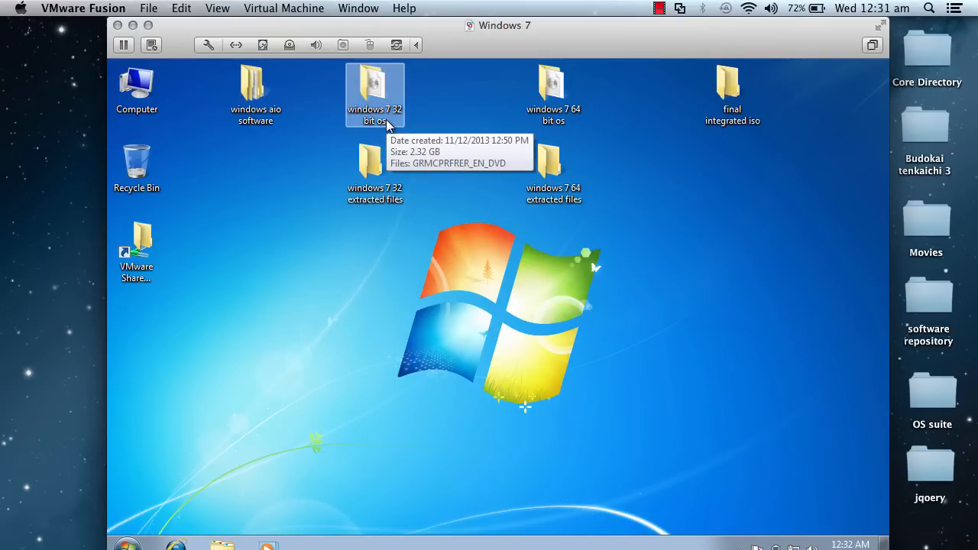
pyautogui.moveTo(562, 103)
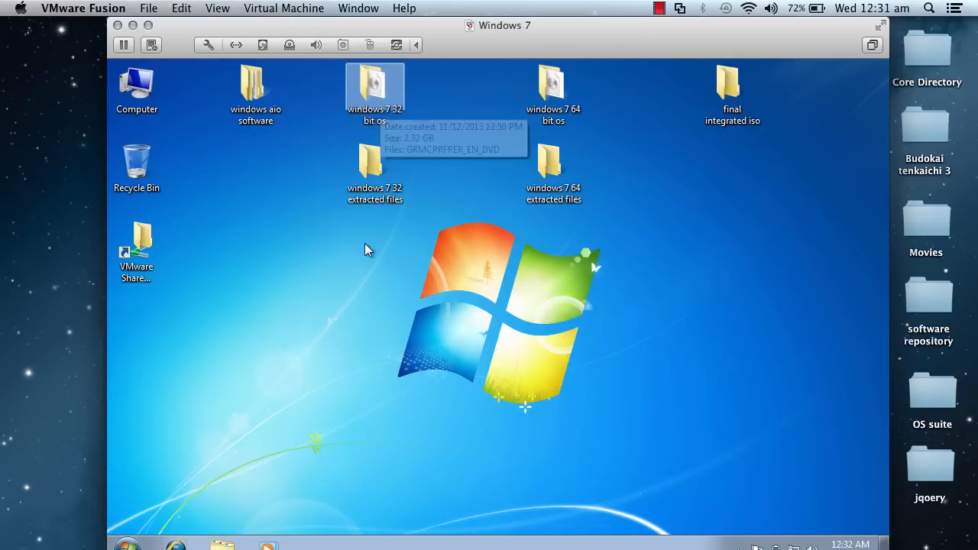
pyautogui.moveTo(287, 130)
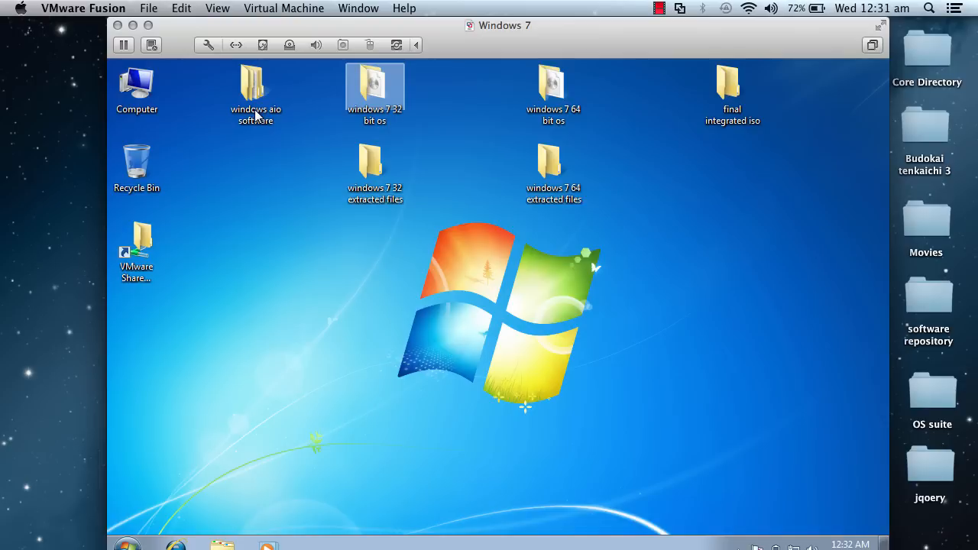
pyautogui.click(255, 88)
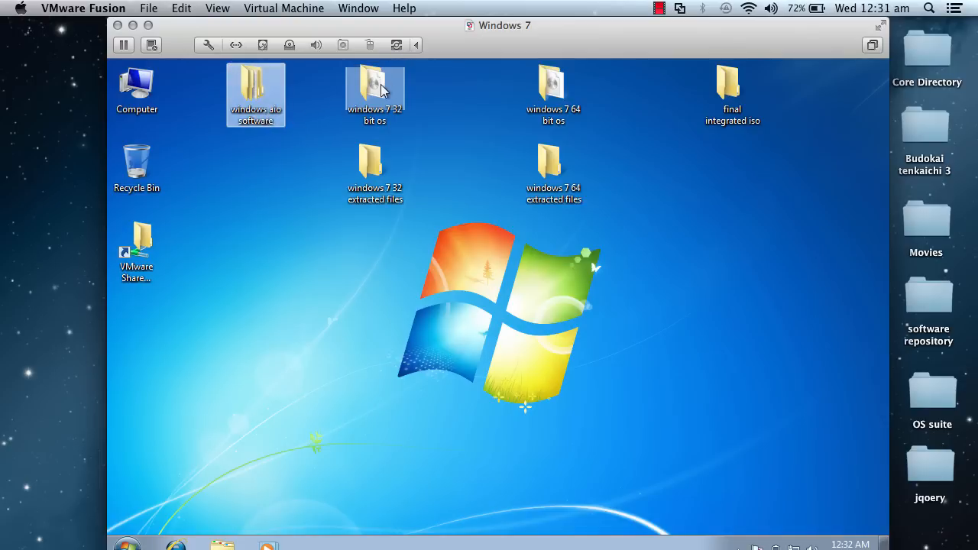
pyautogui.click(375, 95)
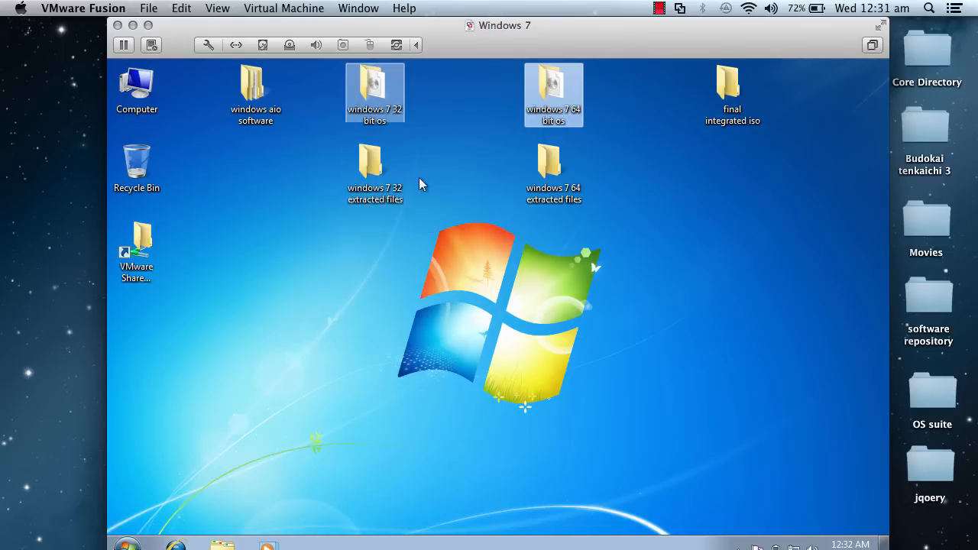
pyautogui.click(374, 172)
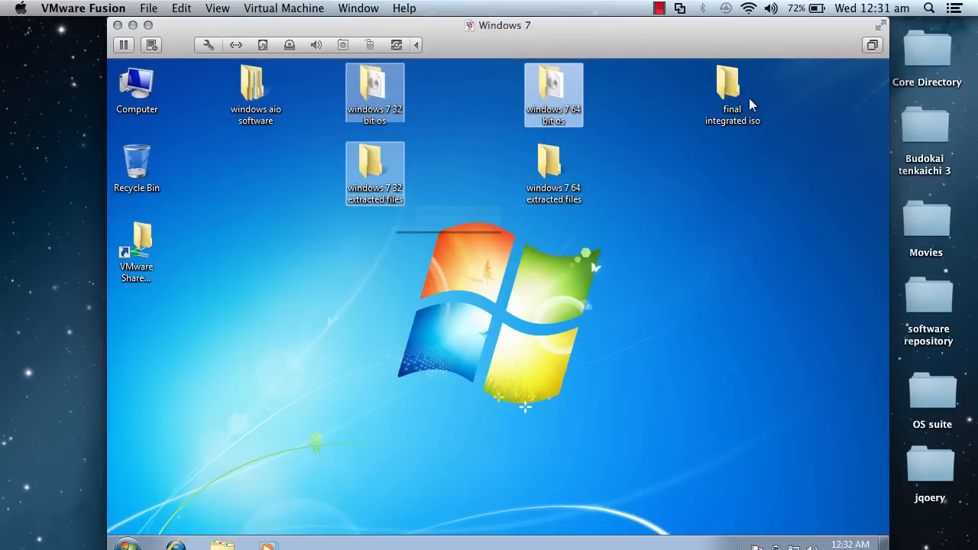
pyautogui.click(731, 92)
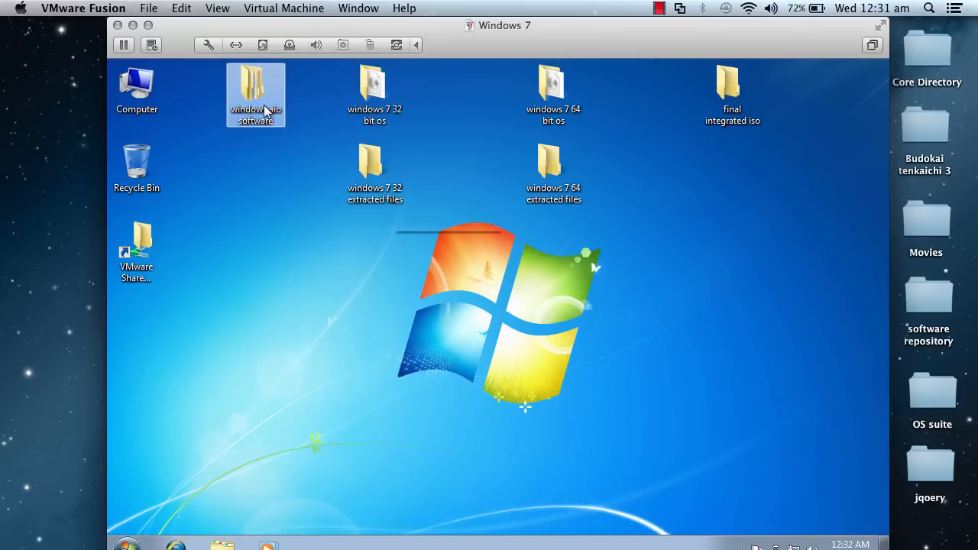
# Open windows aio software > WinAIO Maker Professional and run the v1.3 application.
pyautogui.doubleClick(256, 94)
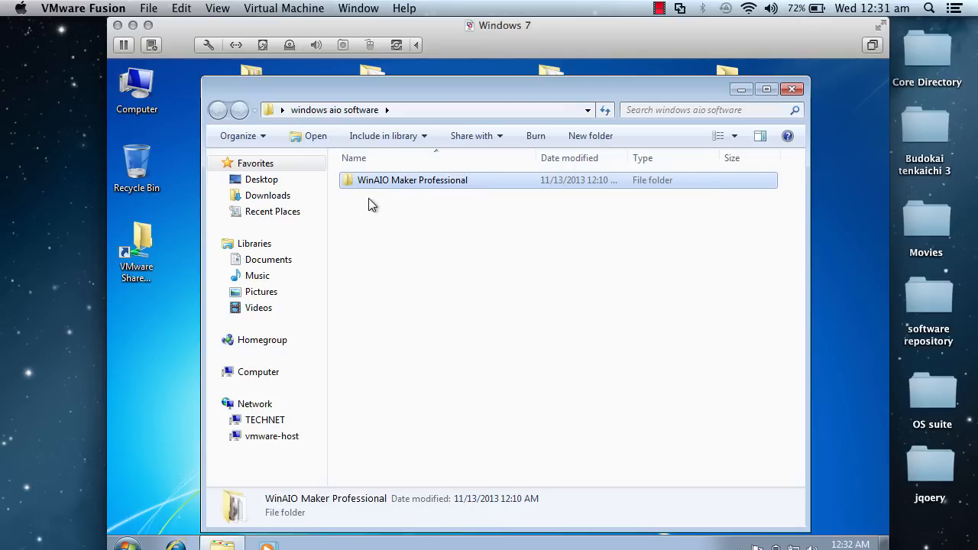
pyautogui.doubleClick(412, 180)
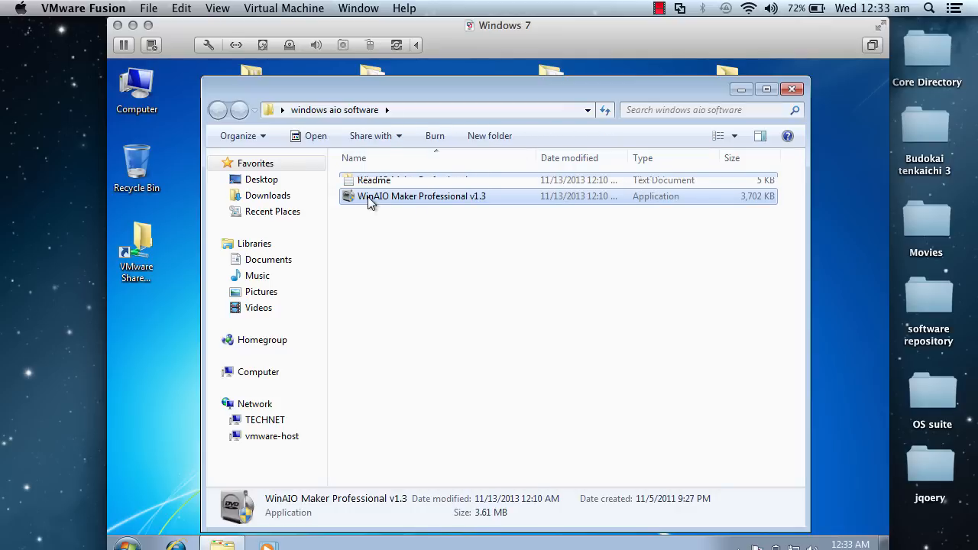
pyautogui.rightClick(423, 197)
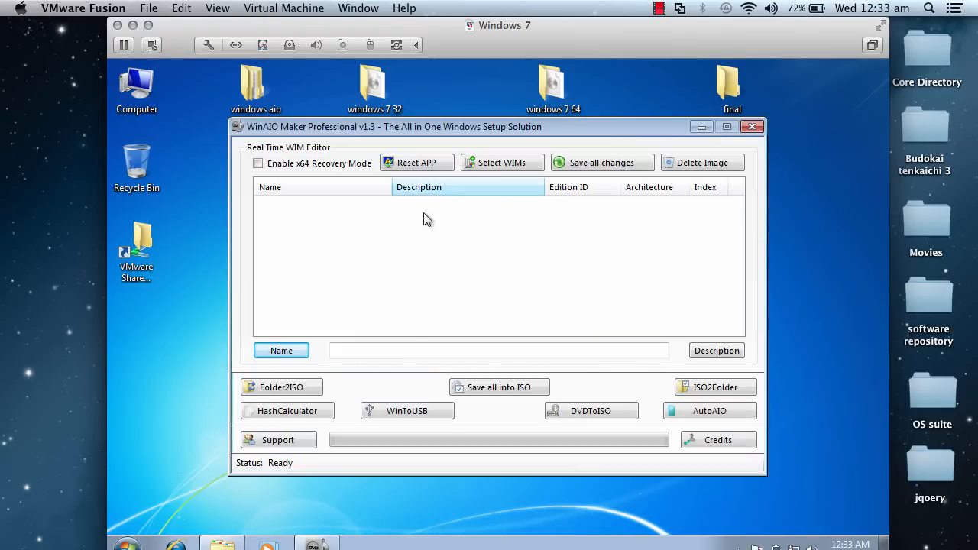
pyautogui.moveTo(426, 285)
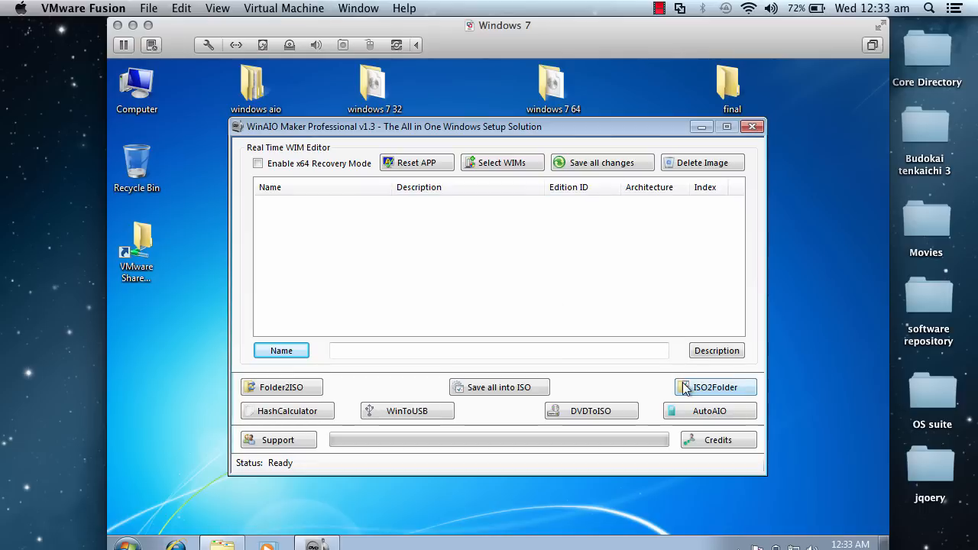
# Open the ISO2Folder Tool from the WinAIO main window.
pyautogui.click(715, 387)
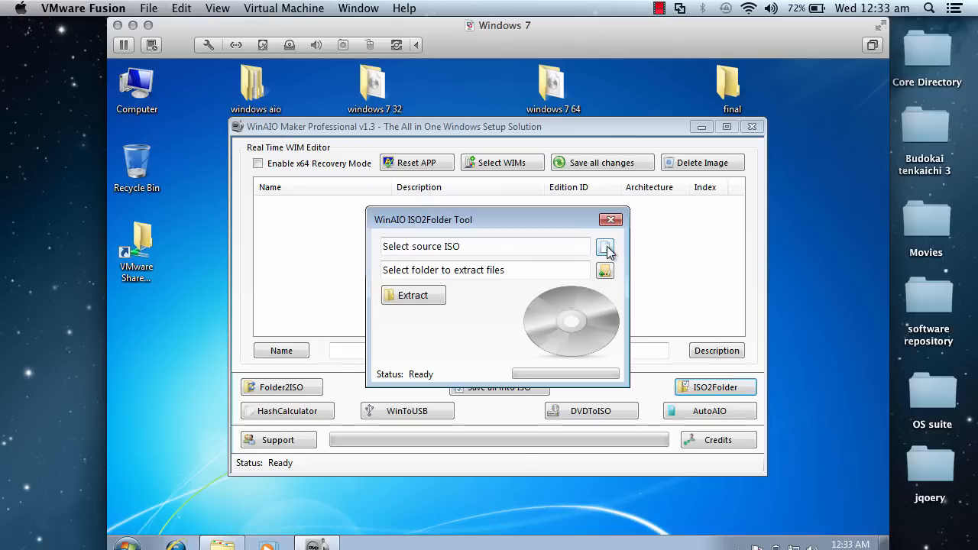
# Set the Desktop's 32-bit ISO as source and 'windows 7 32 extracted files' as destination.
pyautogui.click(604, 246)
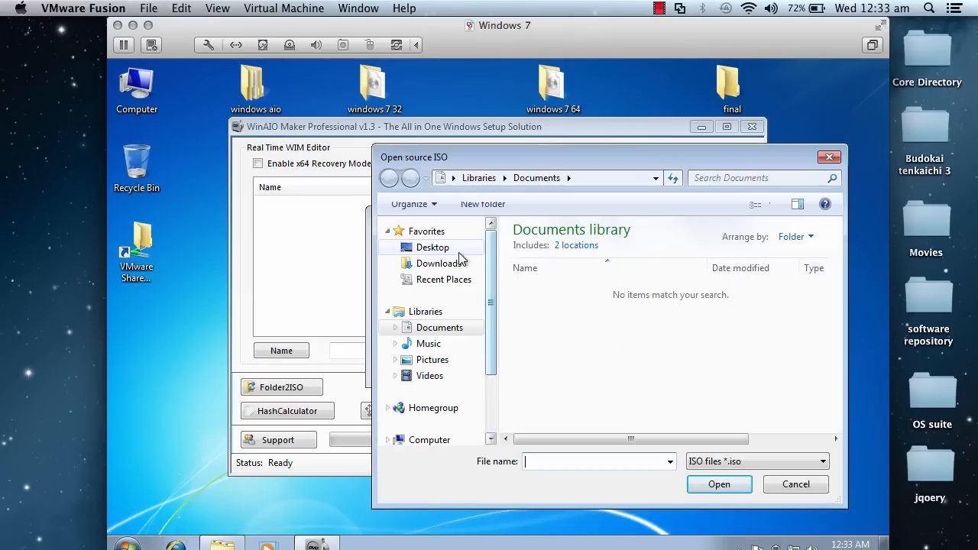
pyautogui.click(432, 247)
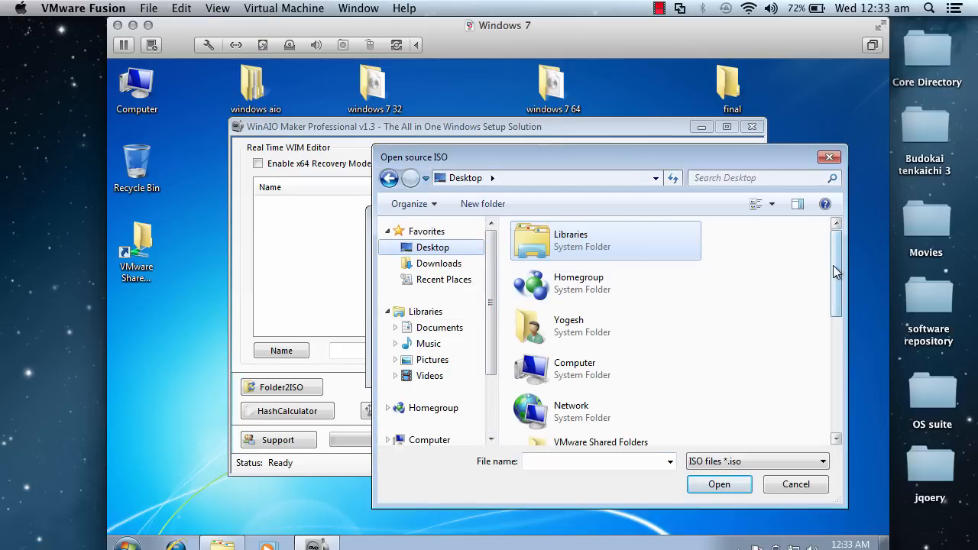
pyautogui.scroll(-3)
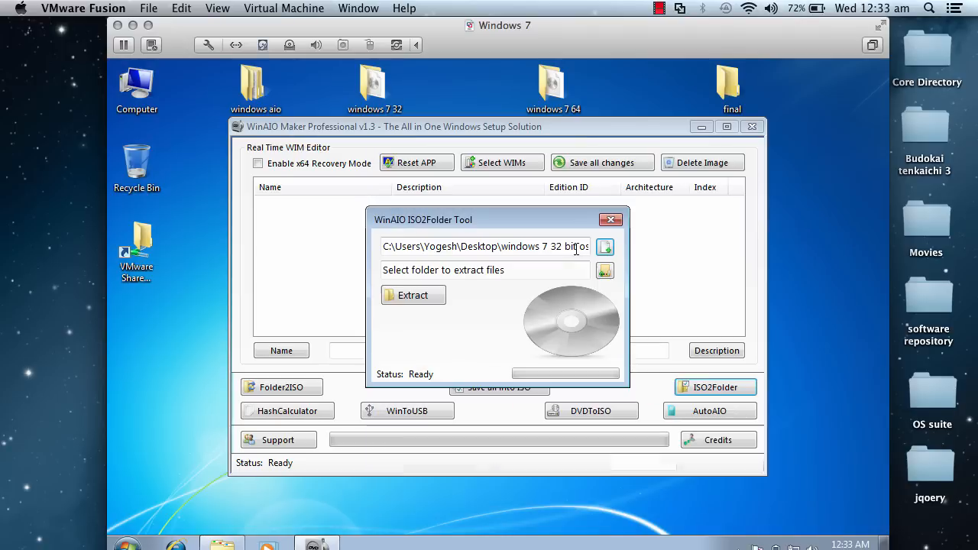
pyautogui.click(604, 270)
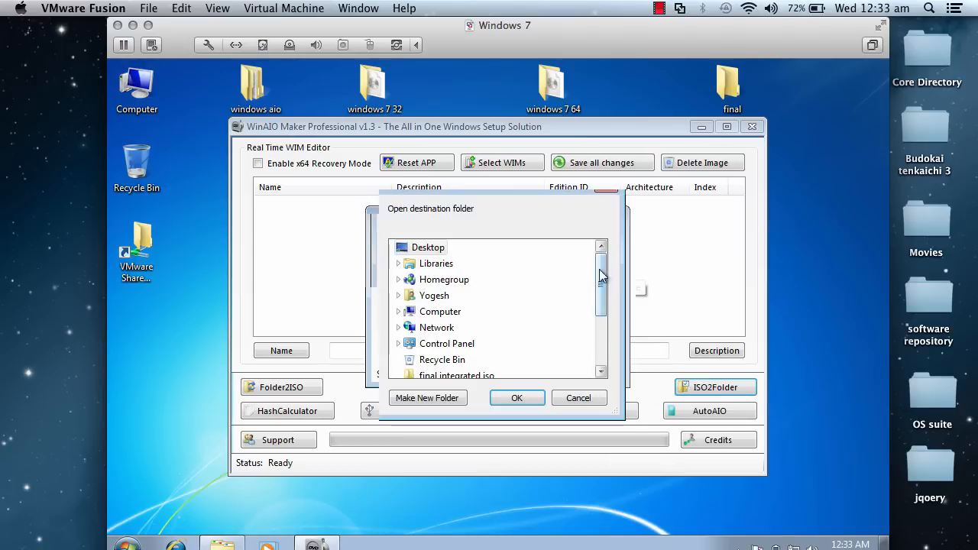
pyautogui.scroll(-3)
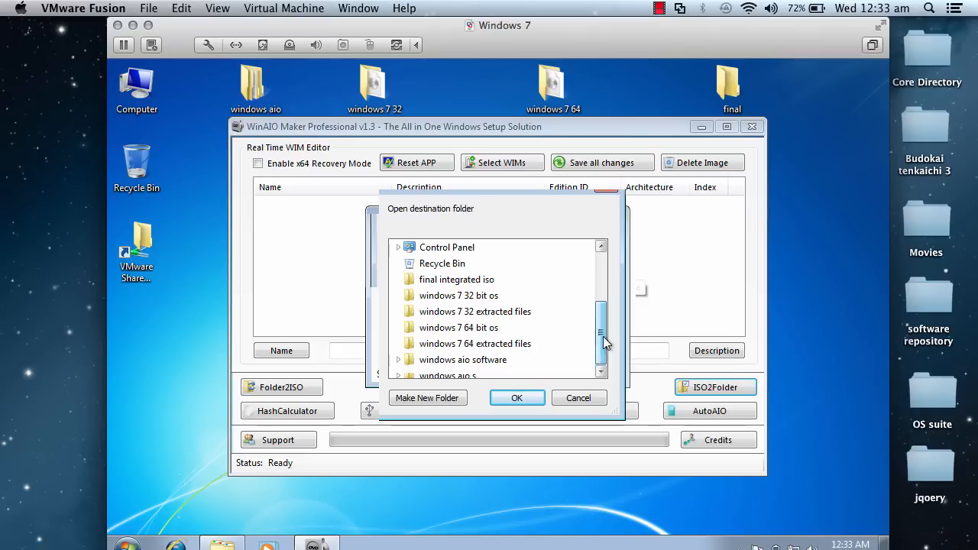
pyautogui.click(473, 311)
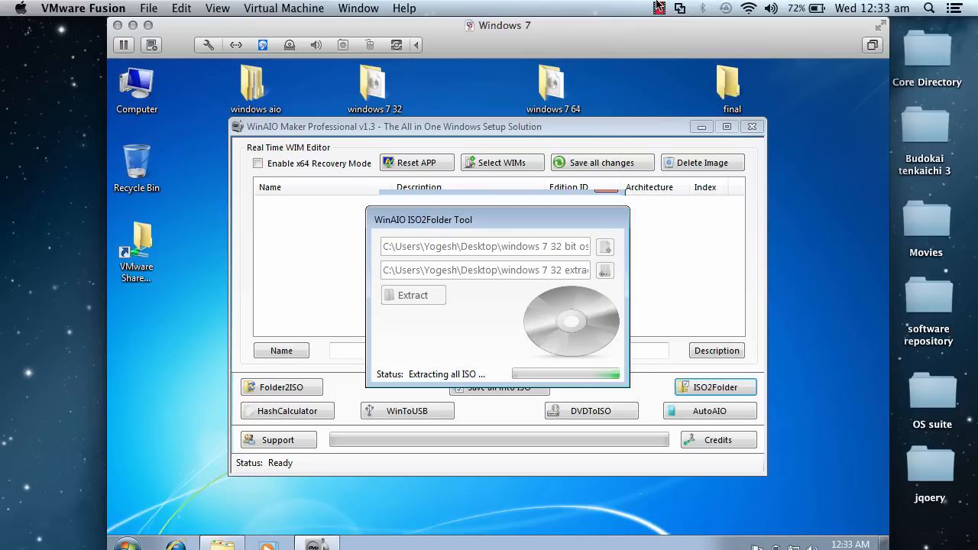
# Finish the completed 32-bit extraction, close ISO2Folder, and reopen it with empty fields.
pyautogui.click(659, 8)
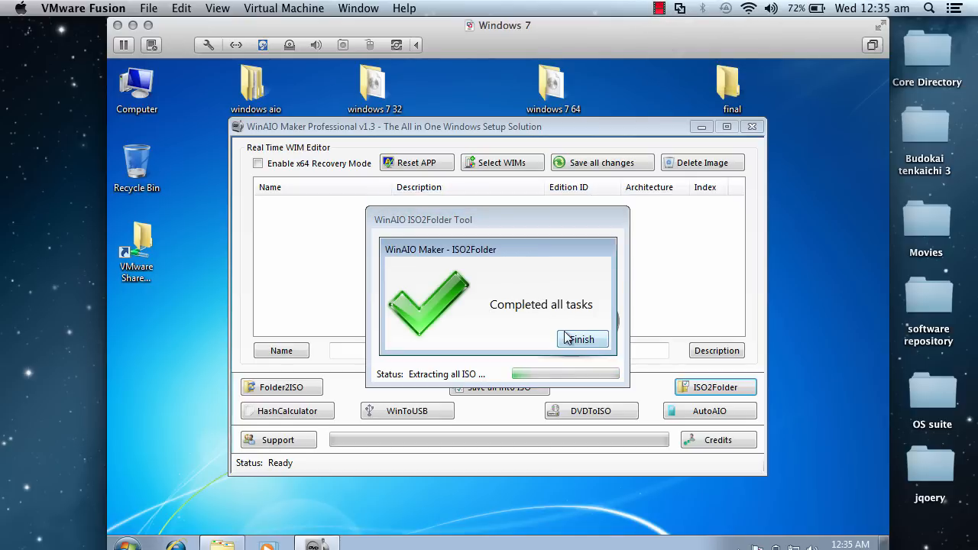
pyautogui.click(582, 339)
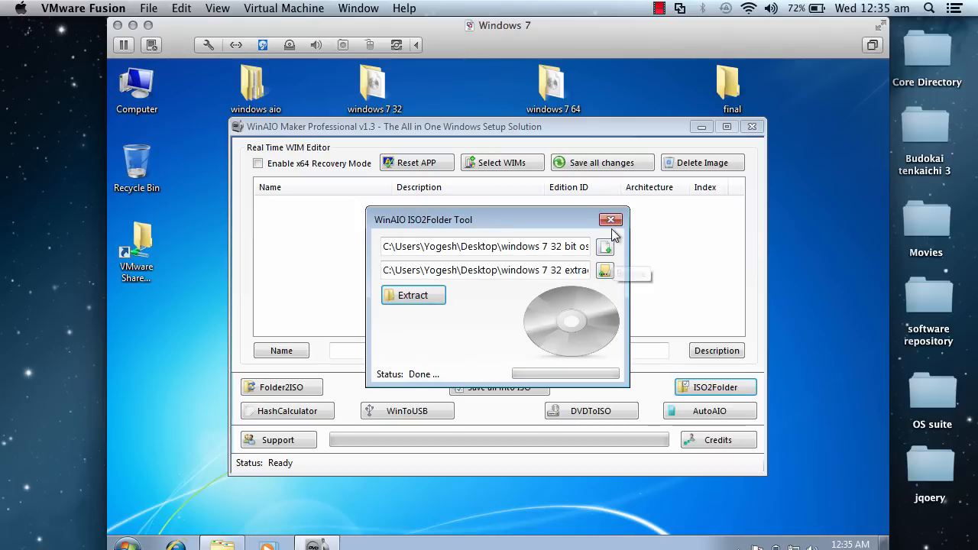
pyautogui.click(610, 219)
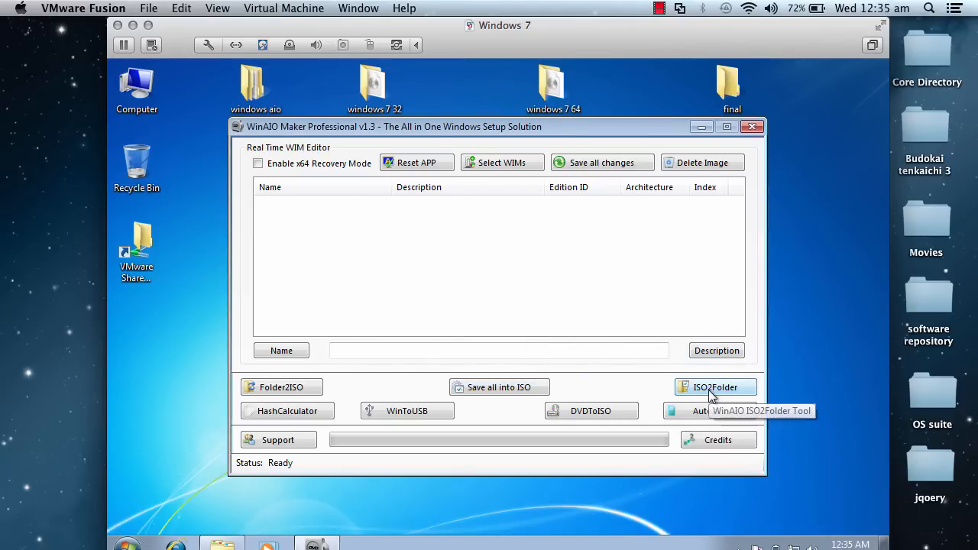
pyautogui.click(714, 387)
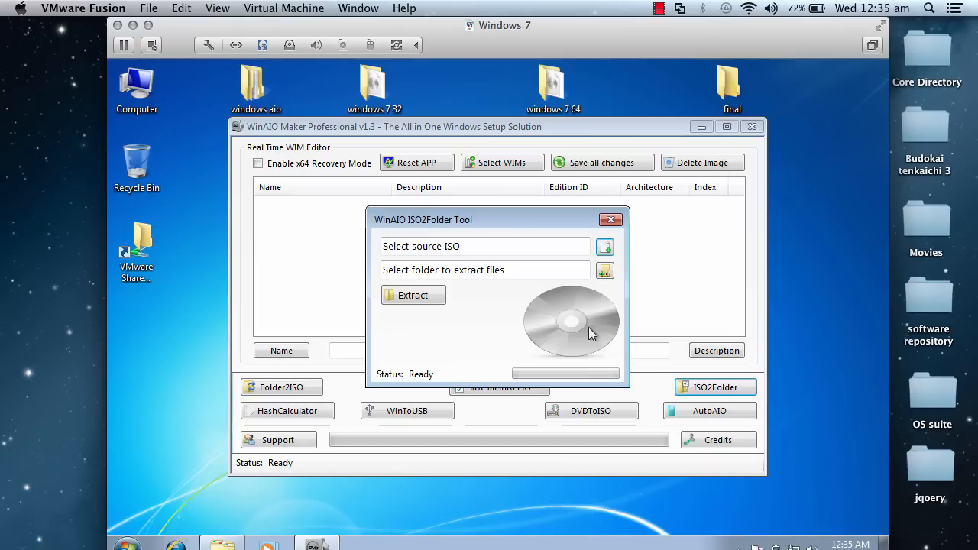
# Extract the 64-bit Windows 7 ISO into the 'windows 7 64 extracted files' folder.
pyautogui.click(605, 246)
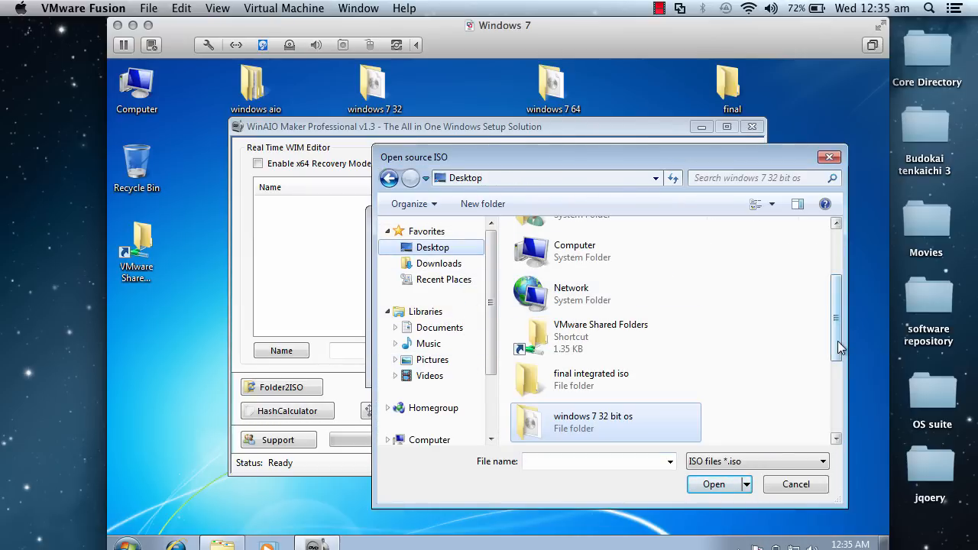
pyautogui.scroll(-3)
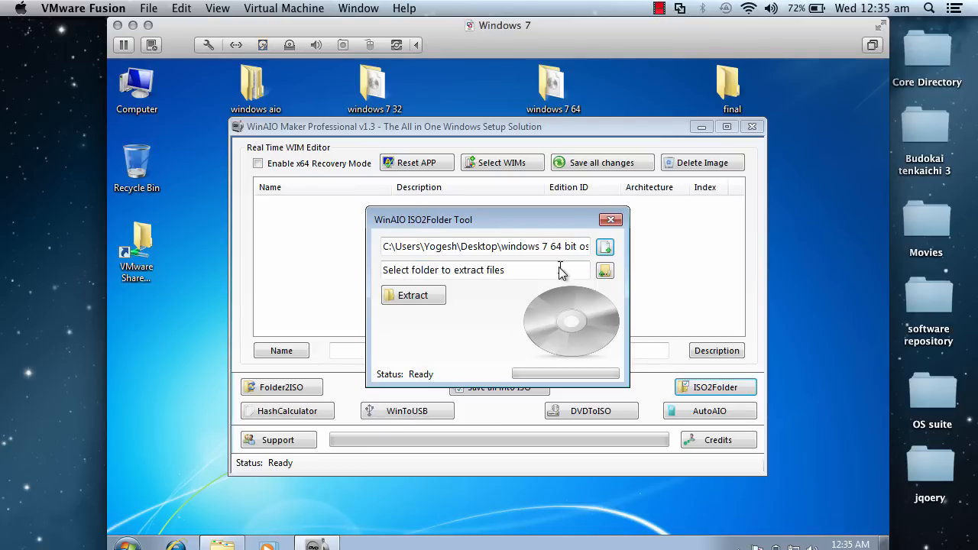
pyautogui.click(604, 270)
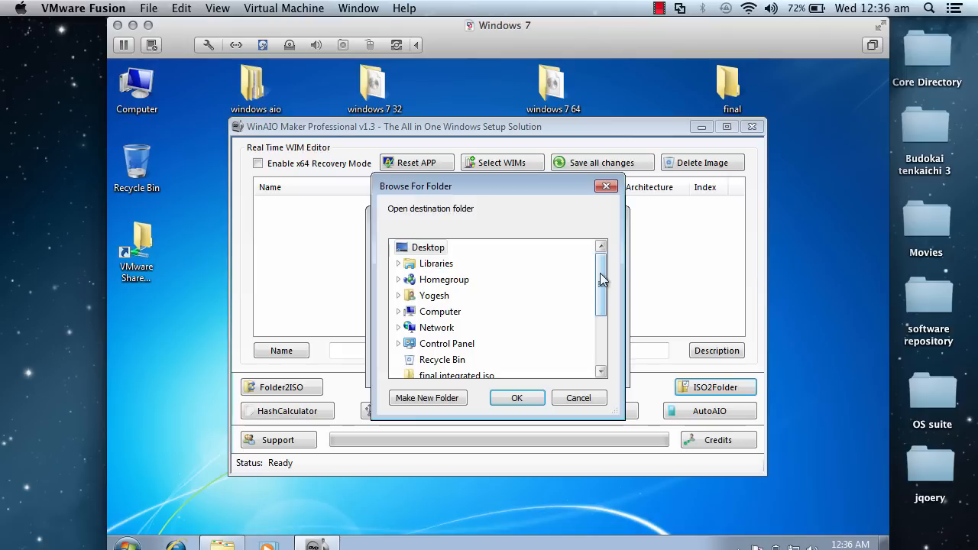
pyautogui.scroll(-3)
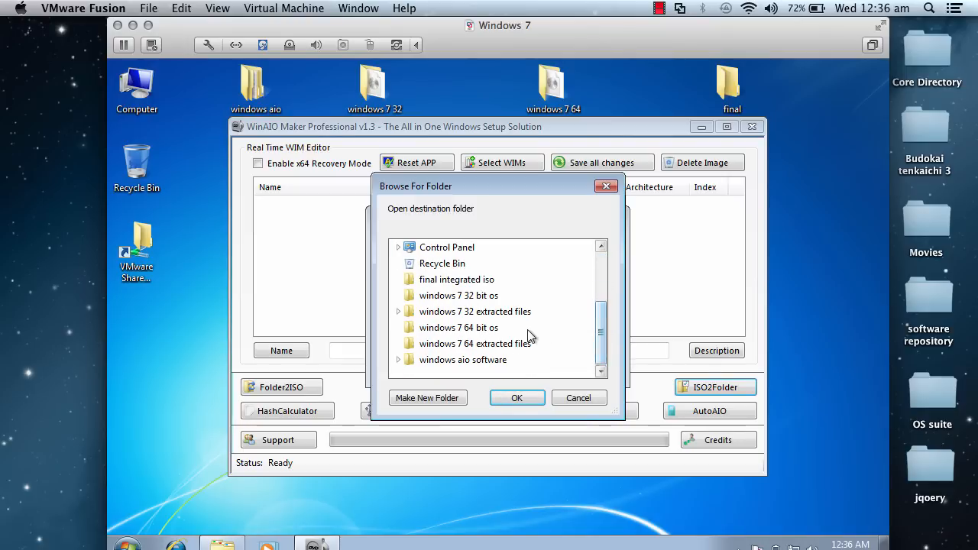
pyautogui.click(475, 343)
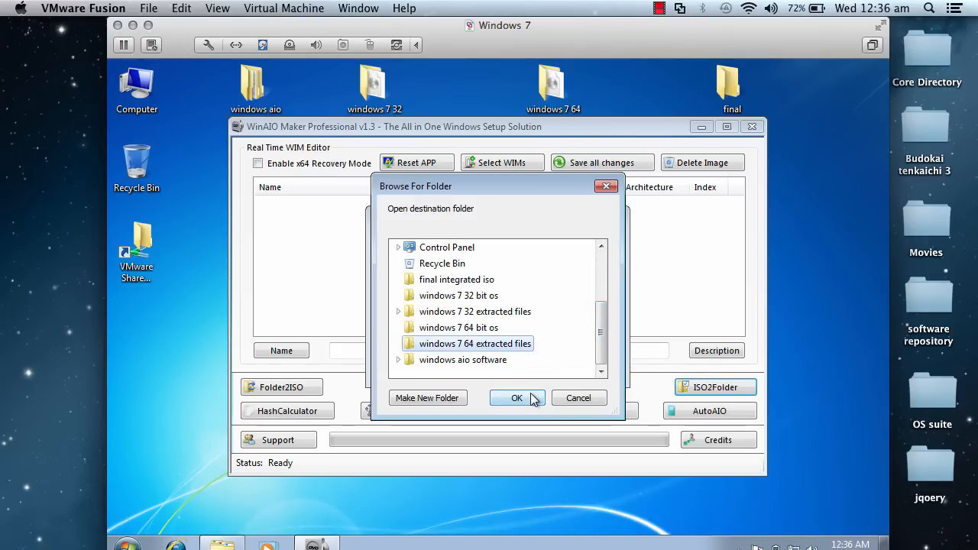
pyautogui.click(517, 398)
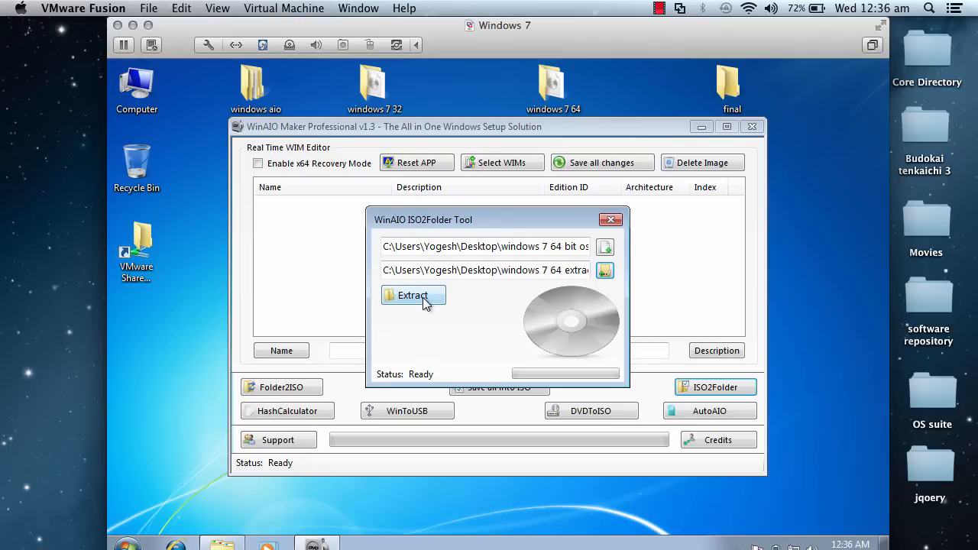
pyautogui.click(413, 295)
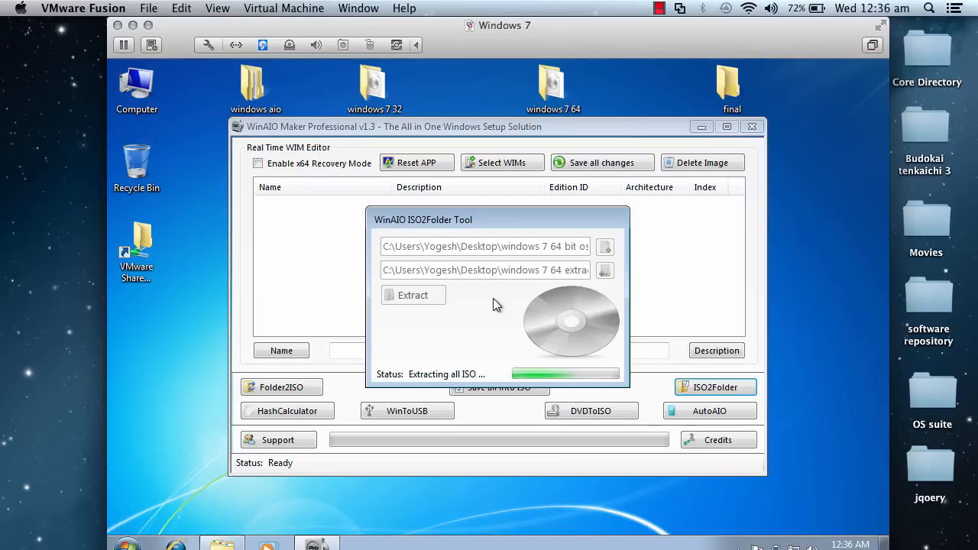
pyautogui.moveTo(473, 234)
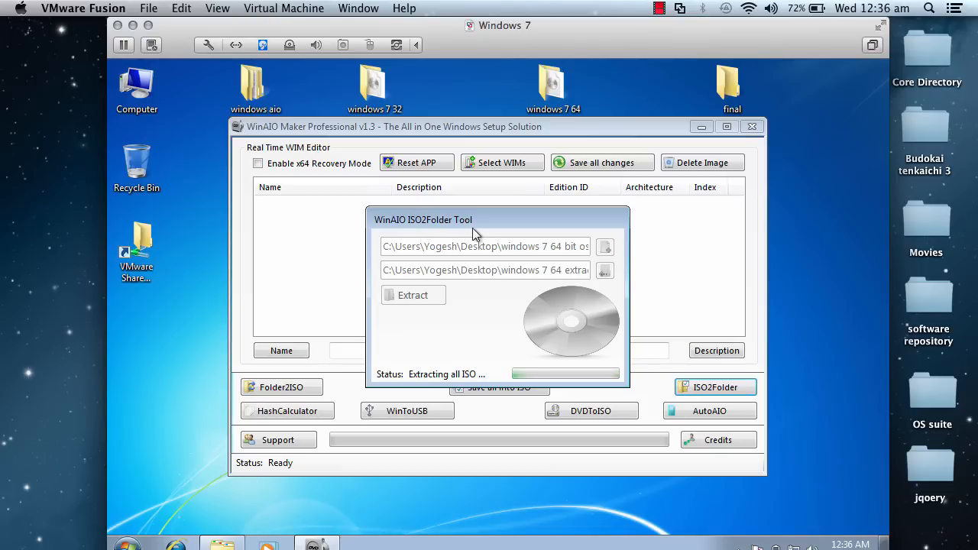
# Click Finish on the 64-bit completion message and close the ISO2Folder tool.
pyautogui.click(659, 9)
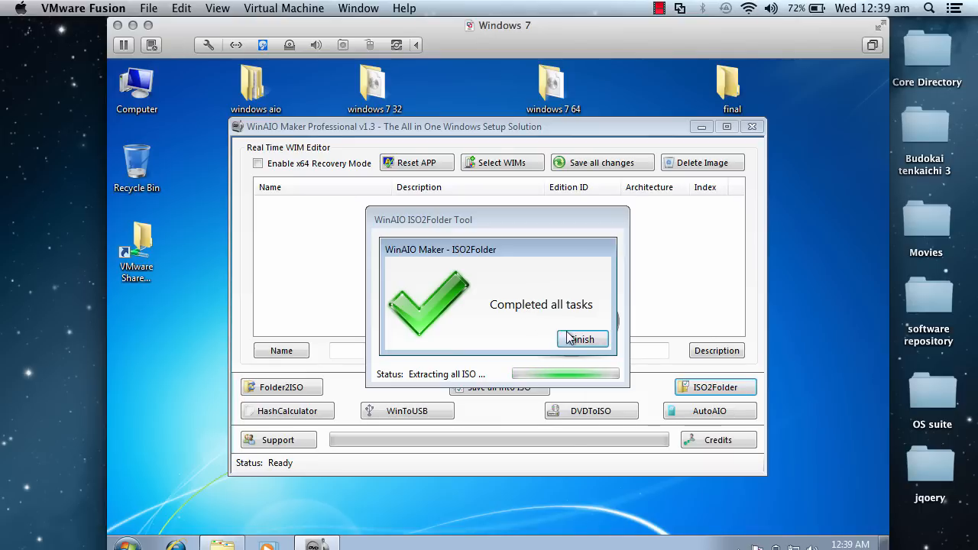
pyautogui.click(581, 339)
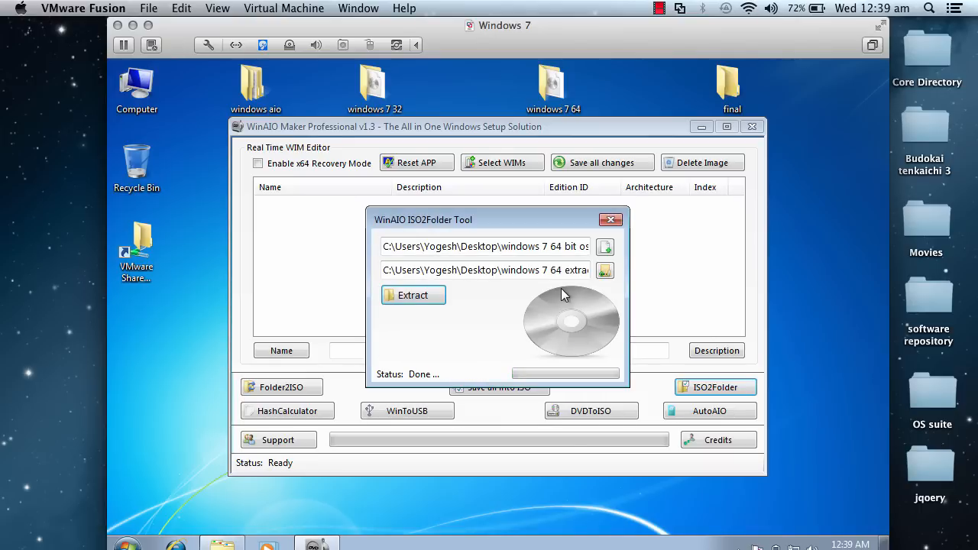
pyautogui.click(610, 219)
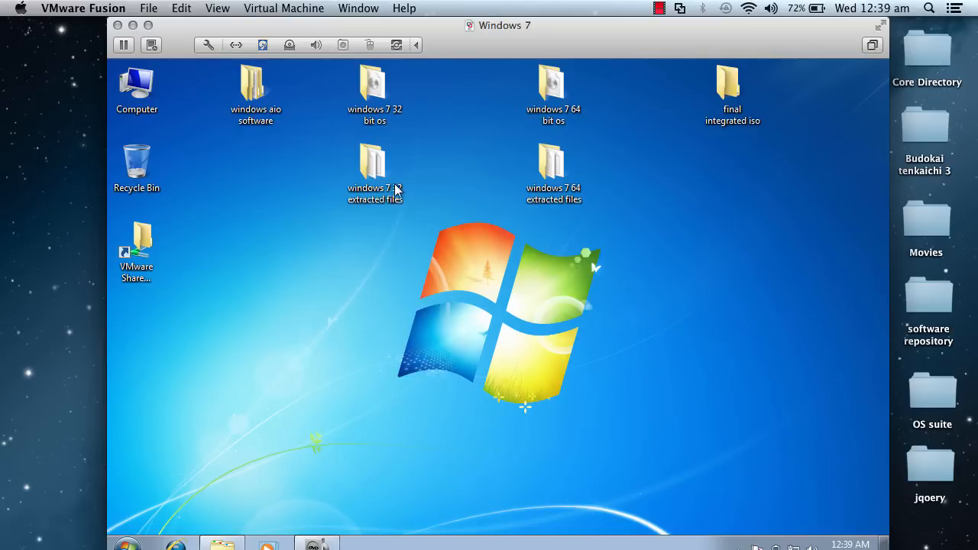
# Glance at the 32-bit extracted folder, then open the 64-bit files' sources folder.
pyautogui.doubleClick(374, 166)
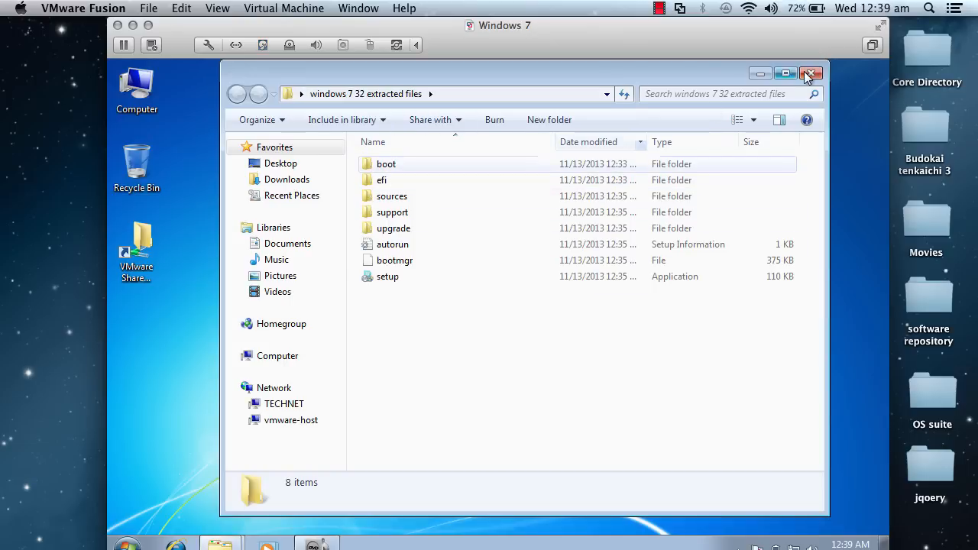
pyautogui.click(813, 73)
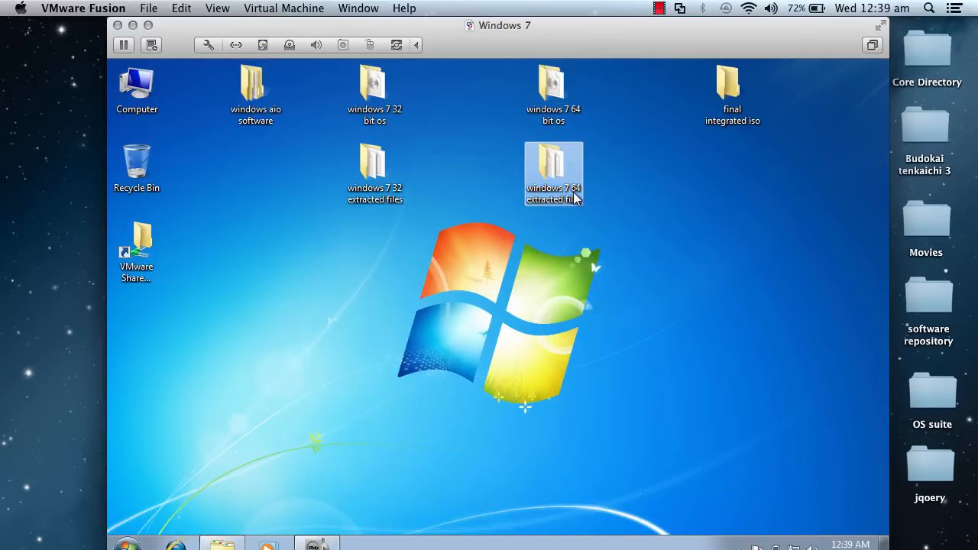
pyautogui.doubleClick(553, 166)
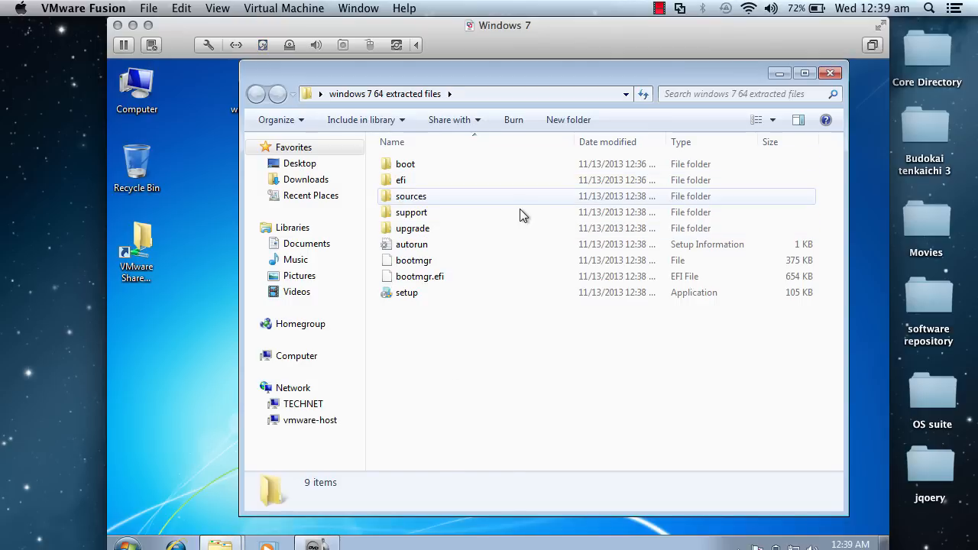
pyautogui.doubleClick(411, 195)
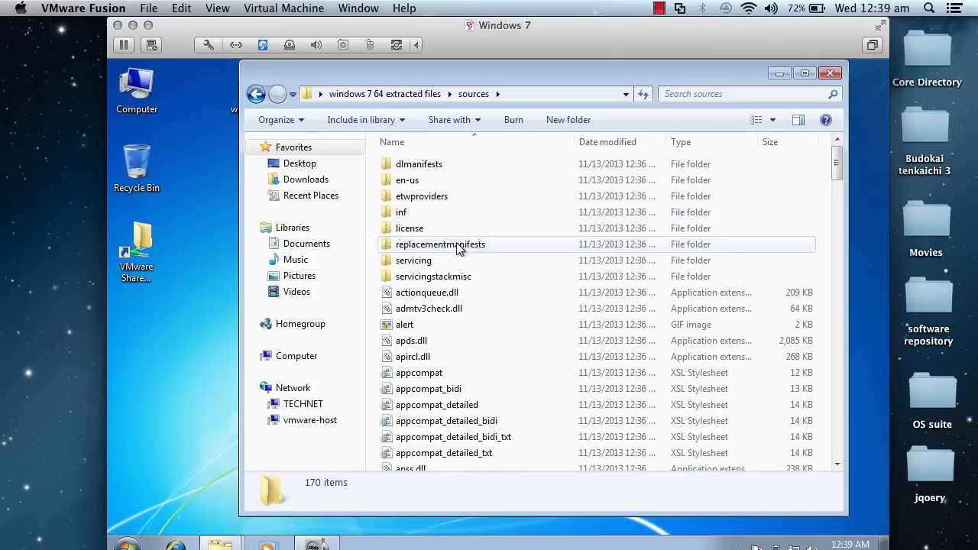
pyautogui.click(256, 94)
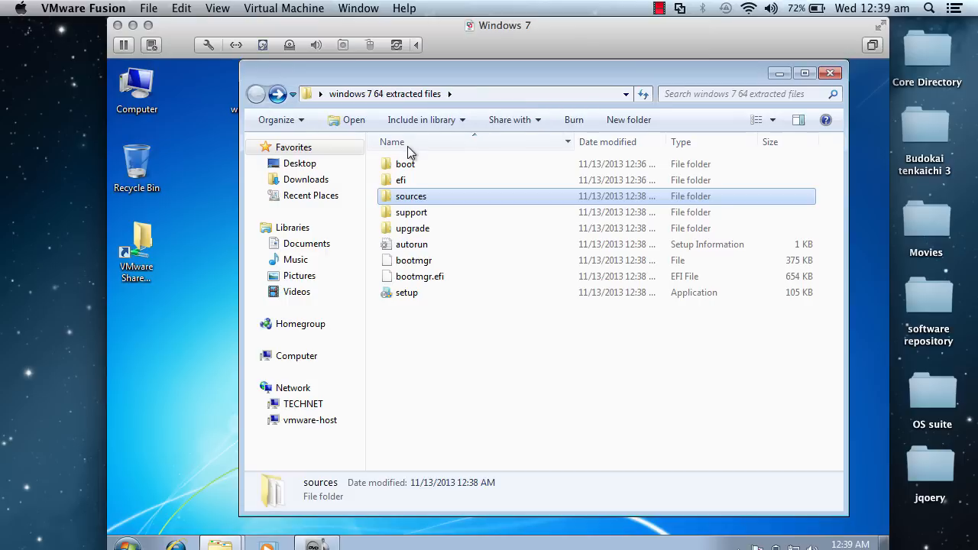
pyautogui.moveTo(411, 196)
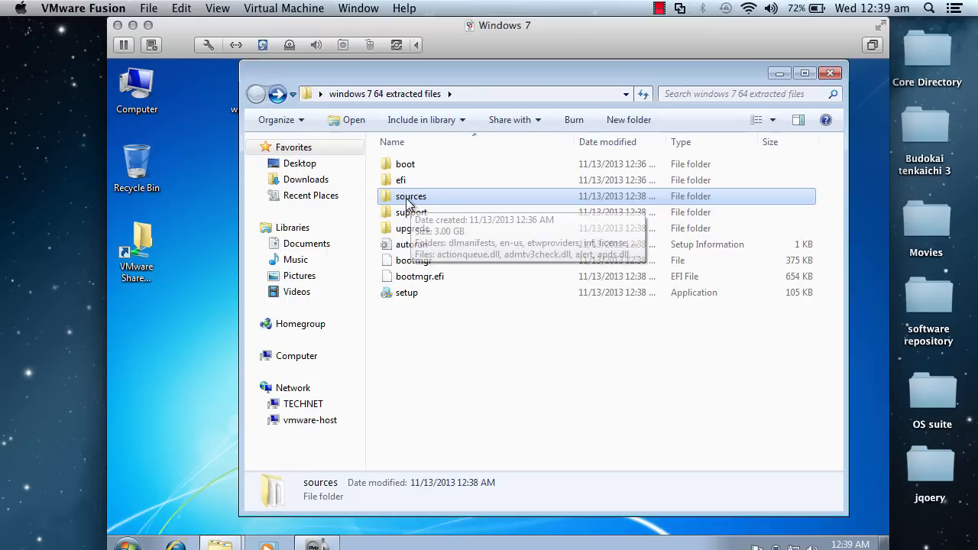
# Confirm the 2.75 GB install.wim in sources, go back, and close Explorer.
pyautogui.click(658, 8)
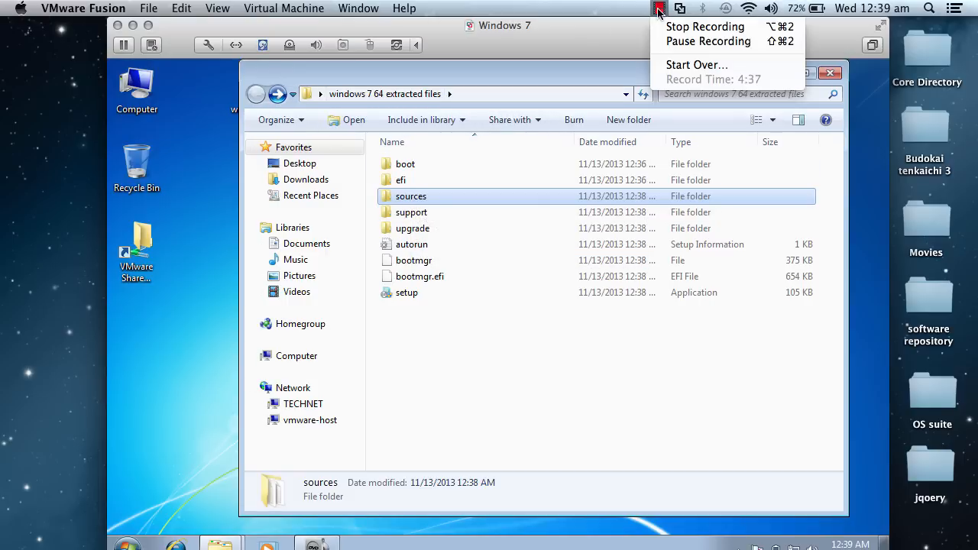
pyautogui.doubleClick(411, 196)
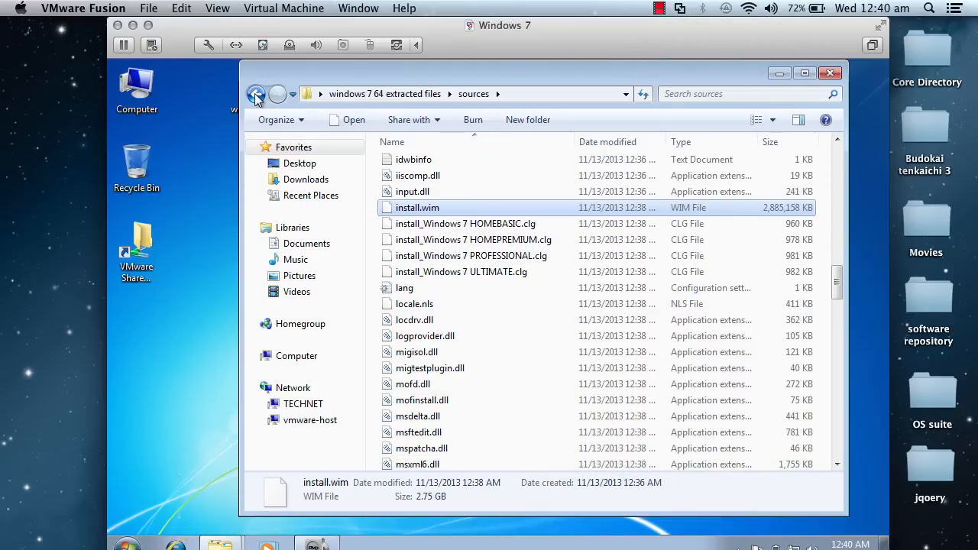
pyautogui.click(256, 93)
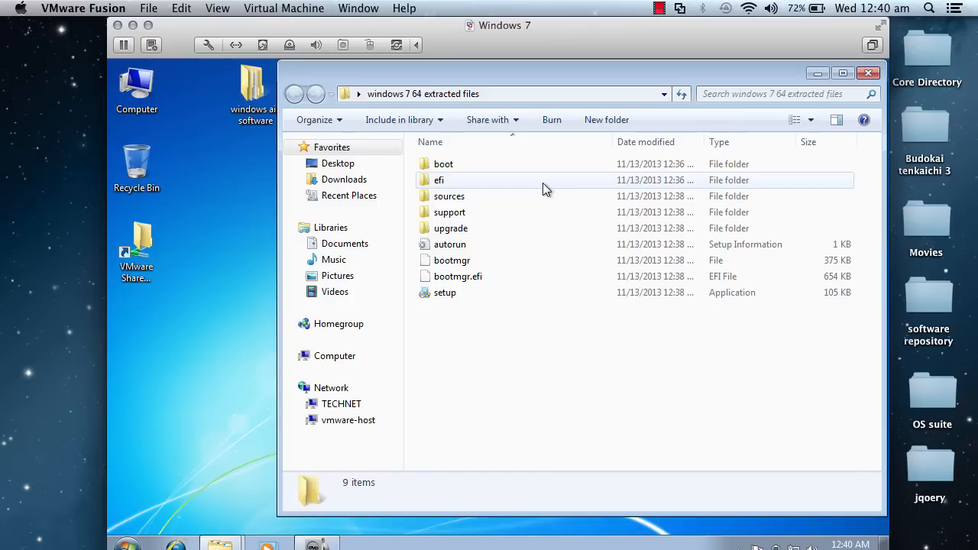
pyautogui.click(868, 73)
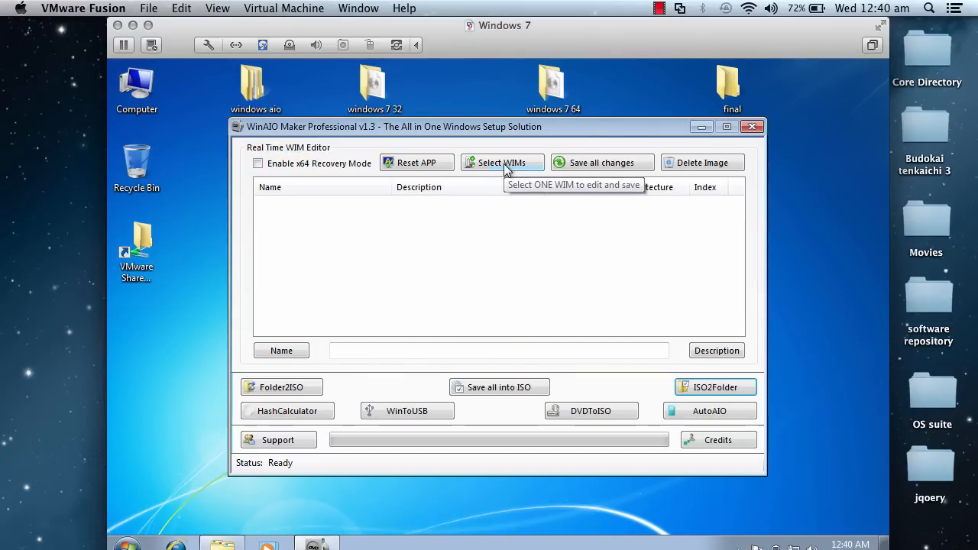
# Via Select WIMs, pick install.wim from Desktop > windows 7 32 extracted files > sources.
pyautogui.click(502, 162)
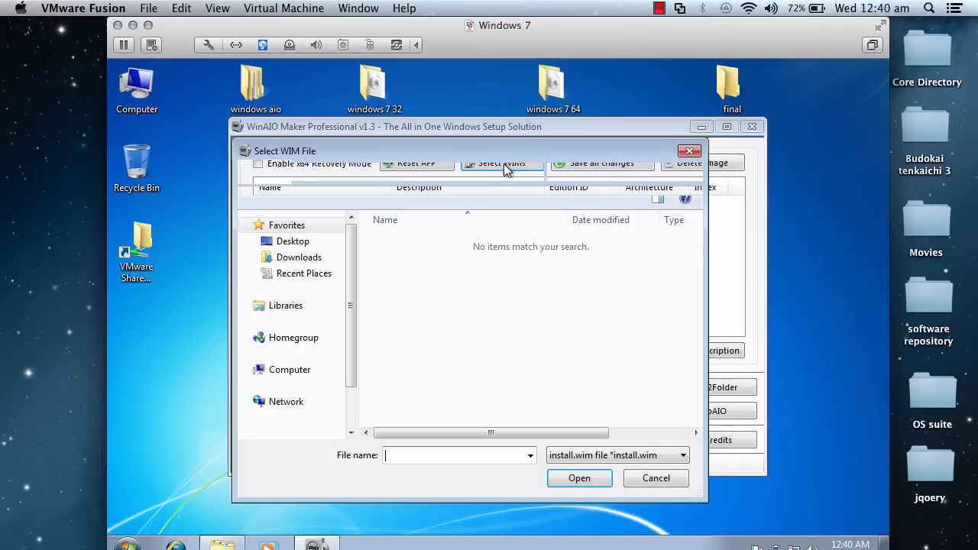
pyautogui.click(258, 305)
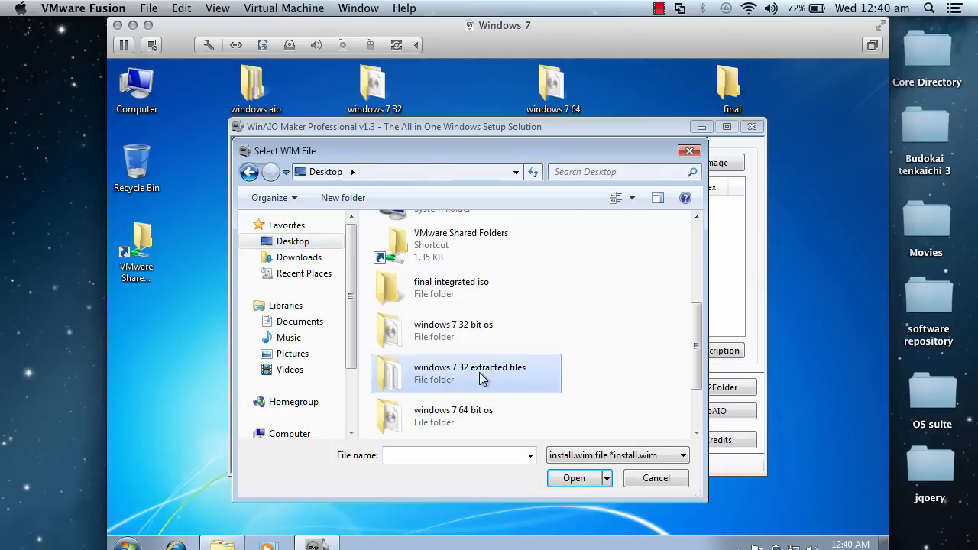
pyautogui.doubleClick(470, 373)
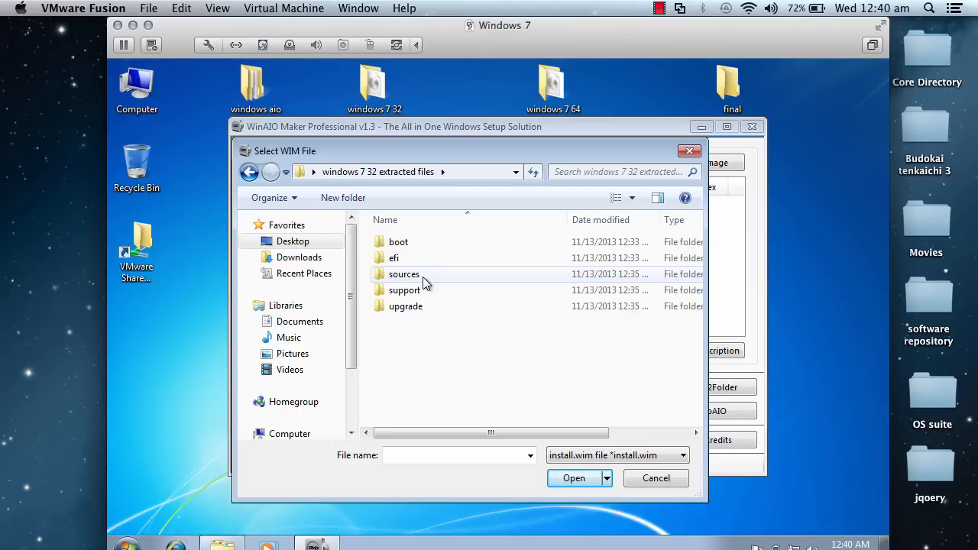
pyautogui.doubleClick(403, 273)
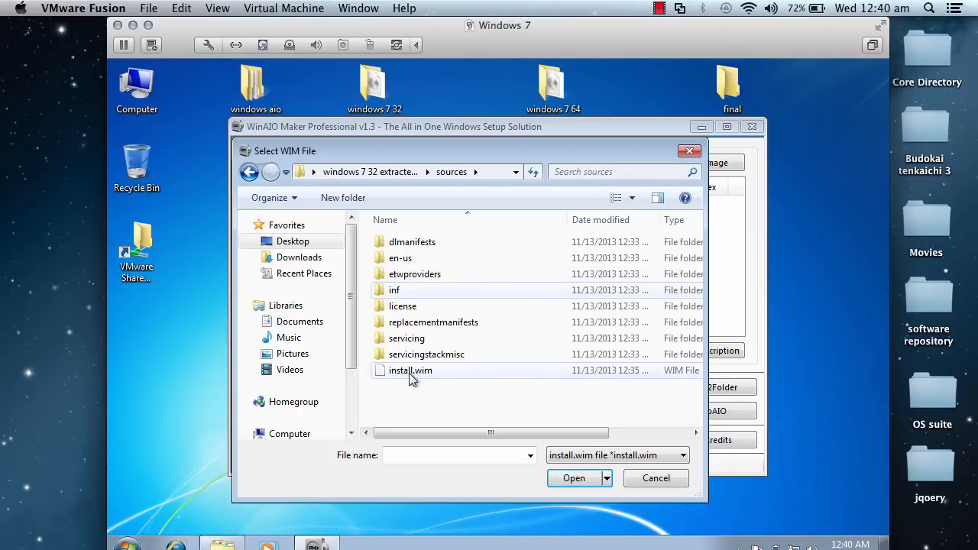
pyautogui.click(410, 369)
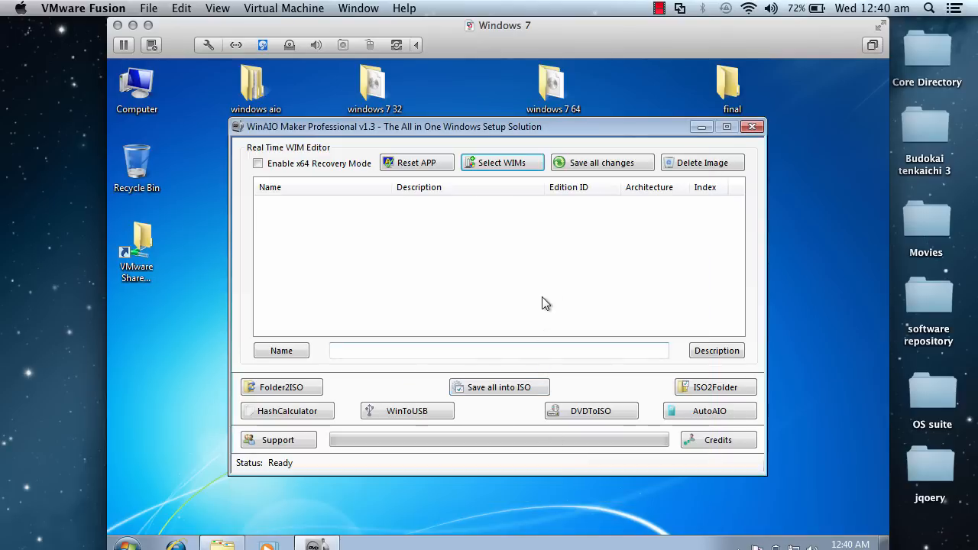
# Select a 32-bit Windows 7 edition in the list to add an x86 suffix to its name.
pyautogui.click(501, 162)
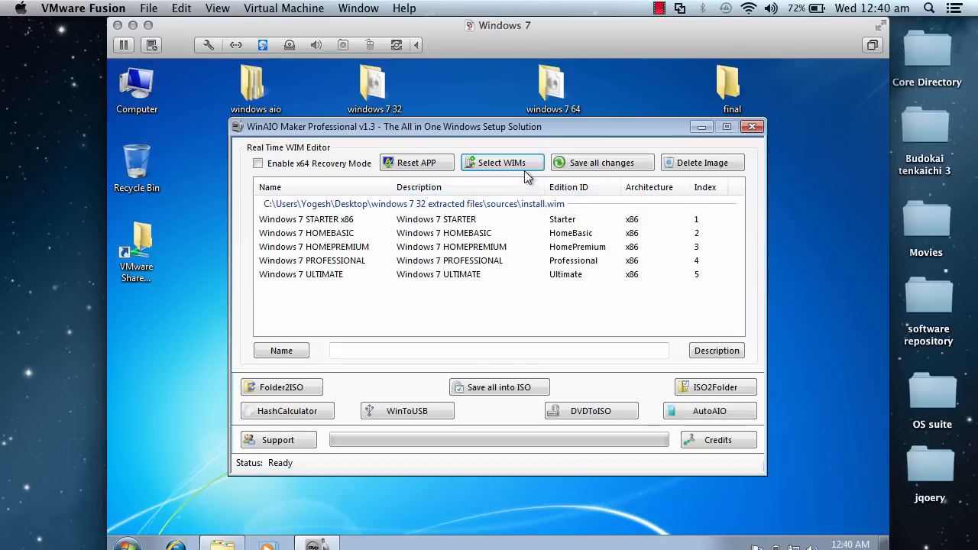
pyautogui.click(502, 162)
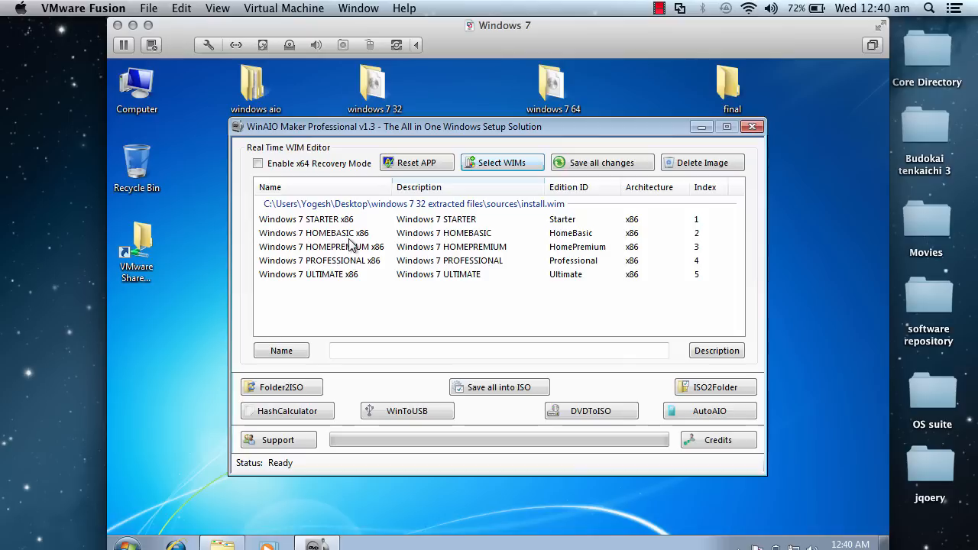
pyautogui.moveTo(291, 262)
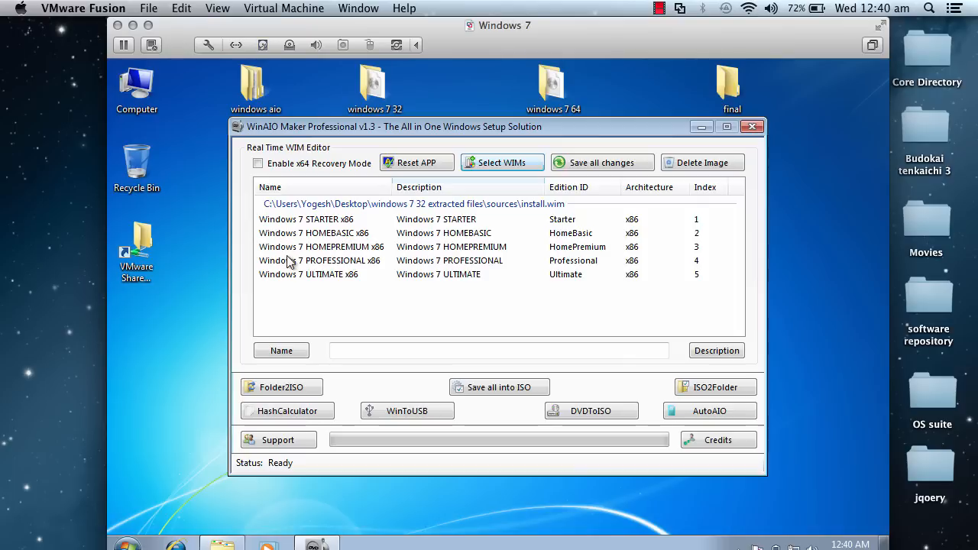
pyautogui.moveTo(351, 273)
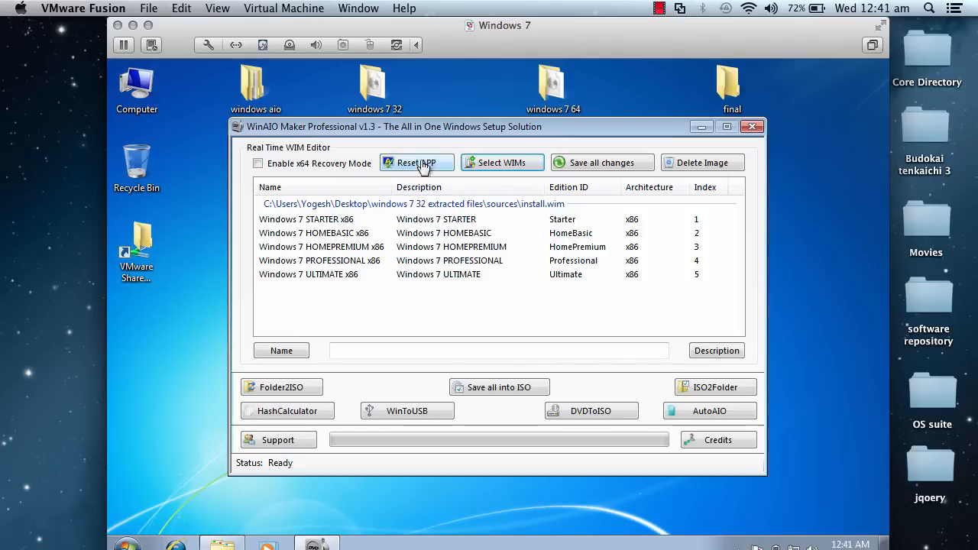
# Add install.wim from windows 7 64 extracted files > sources and select Professional x64.
pyautogui.click(501, 162)
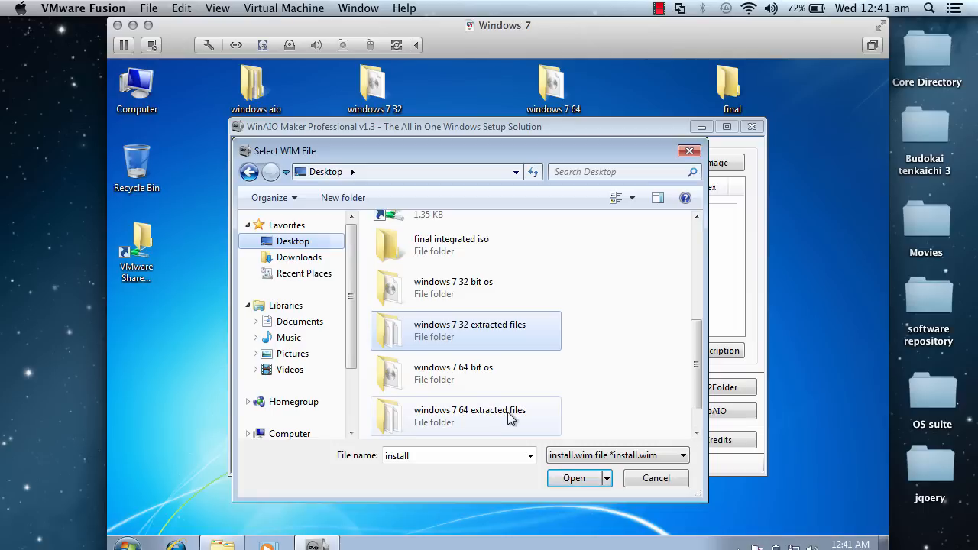
pyautogui.doubleClick(470, 416)
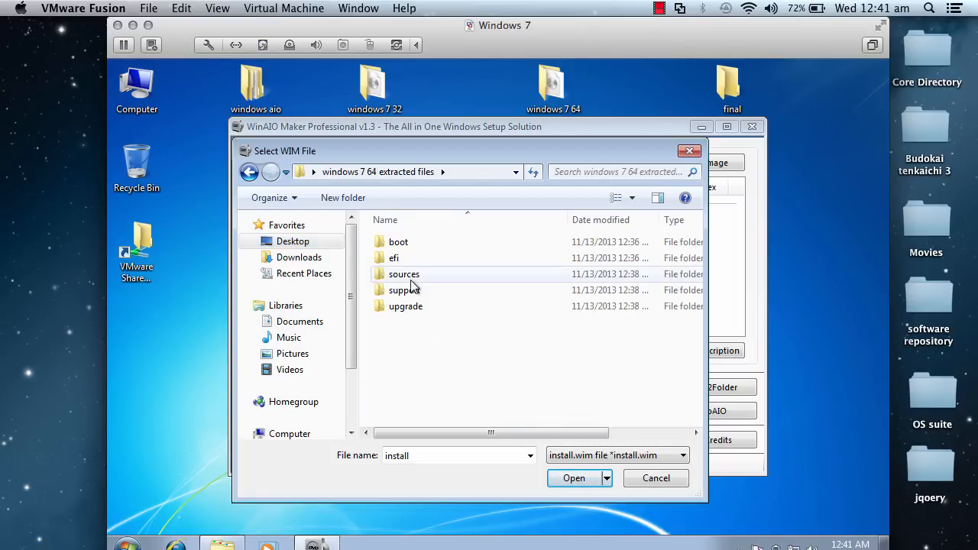
pyautogui.doubleClick(403, 273)
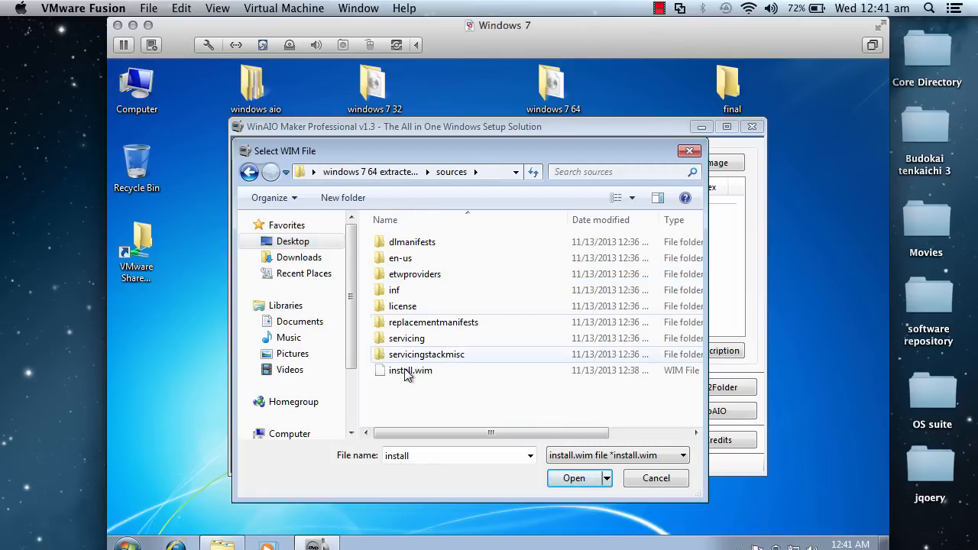
pyautogui.click(574, 477)
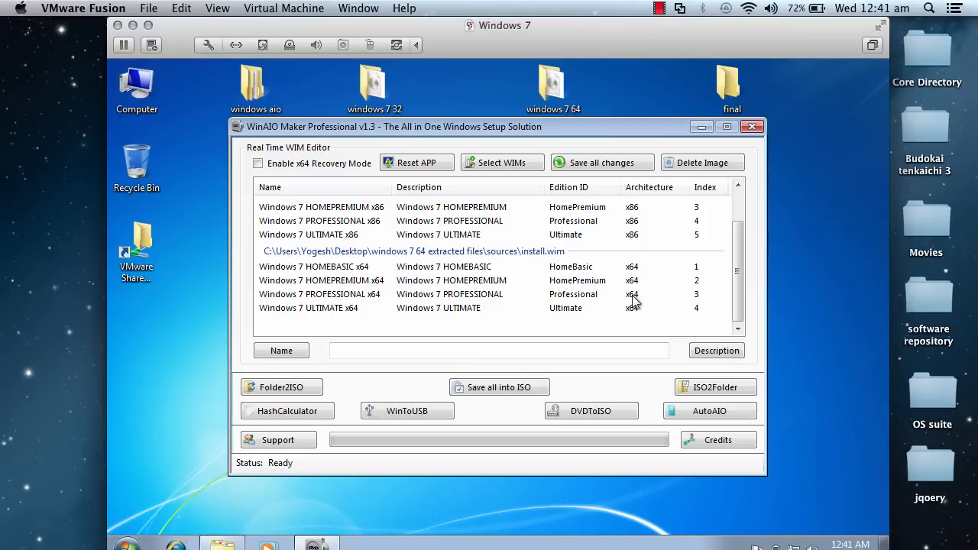
pyautogui.click(321, 294)
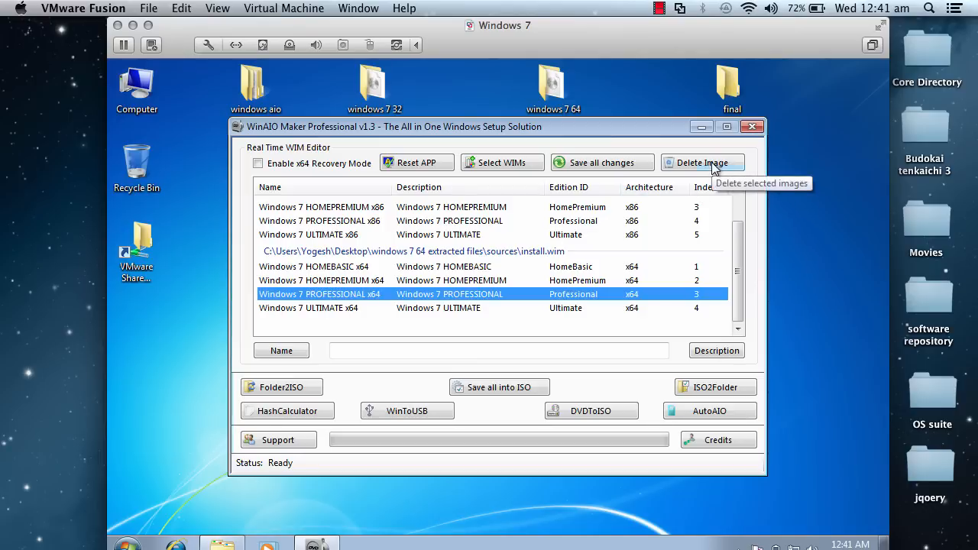
pyautogui.moveTo(738, 217)
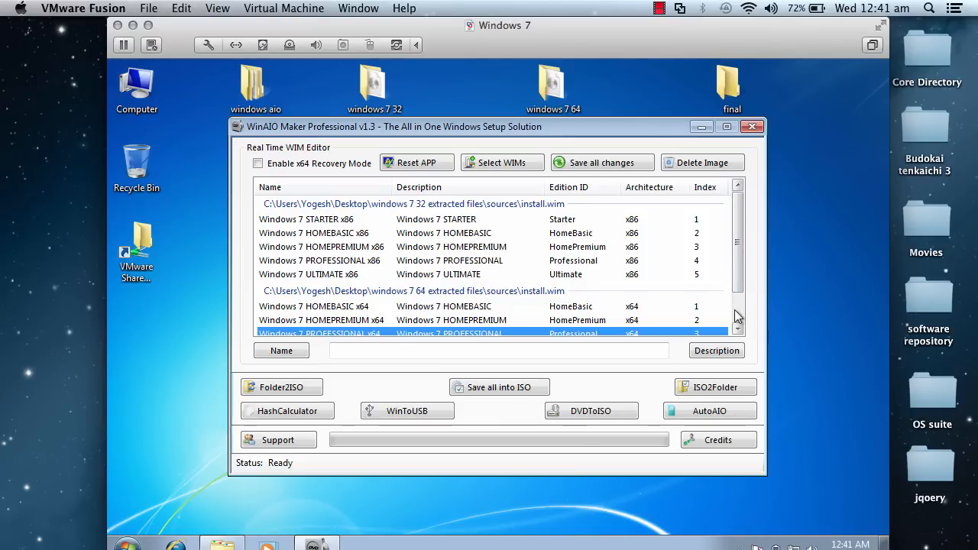
pyautogui.scroll(-3)
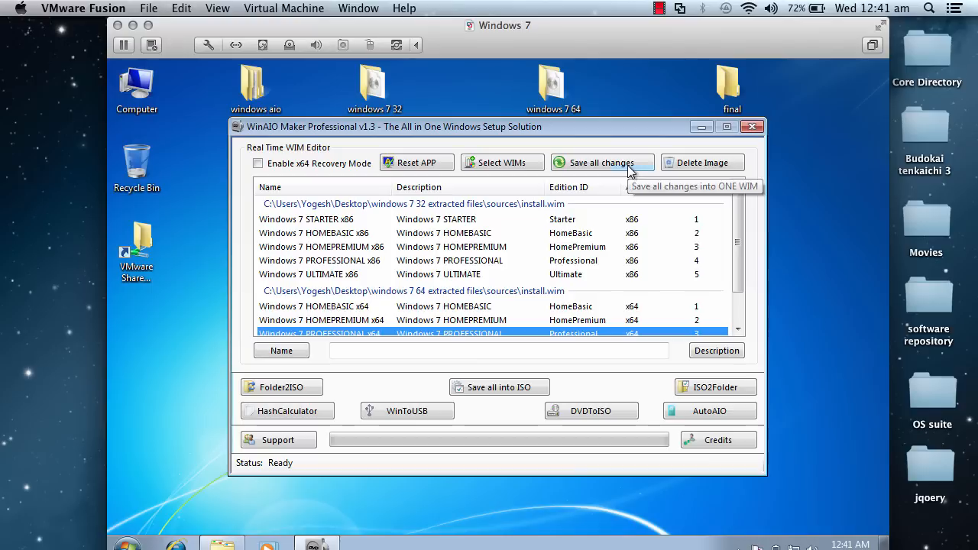
# Save all nine editions into one install.wim, accepting cfg/clg clean-up and confirming completion.
pyautogui.click(601, 162)
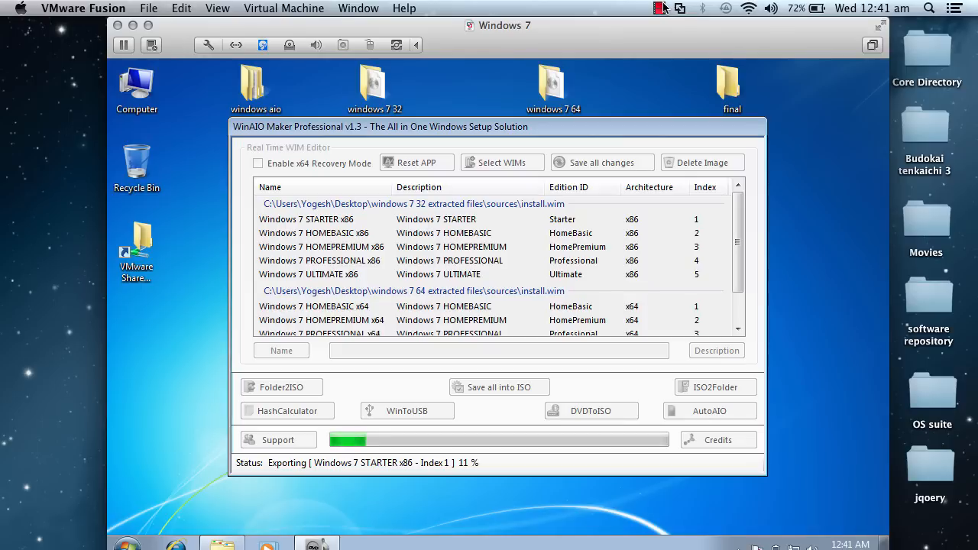
pyautogui.click(659, 9)
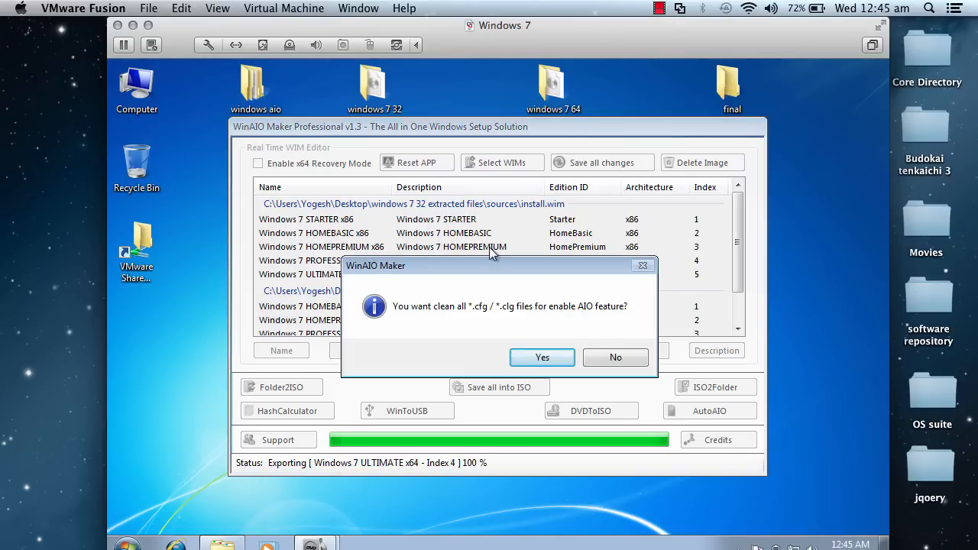
pyautogui.moveTo(411, 329)
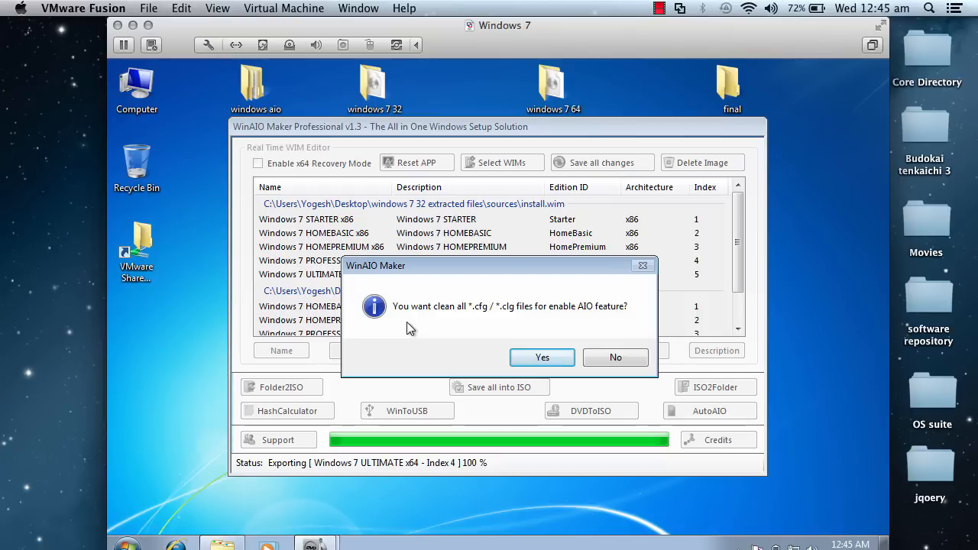
pyautogui.moveTo(446, 317)
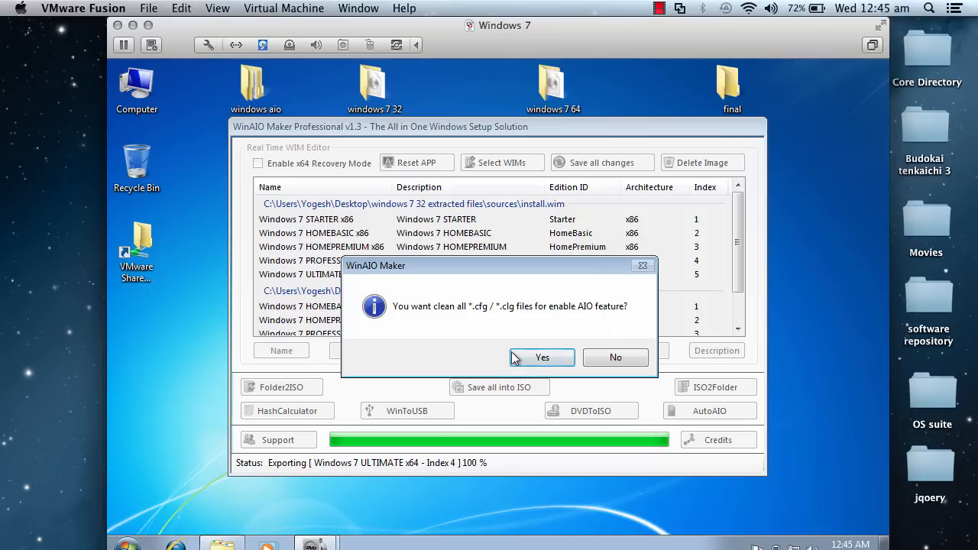
pyautogui.click(542, 357)
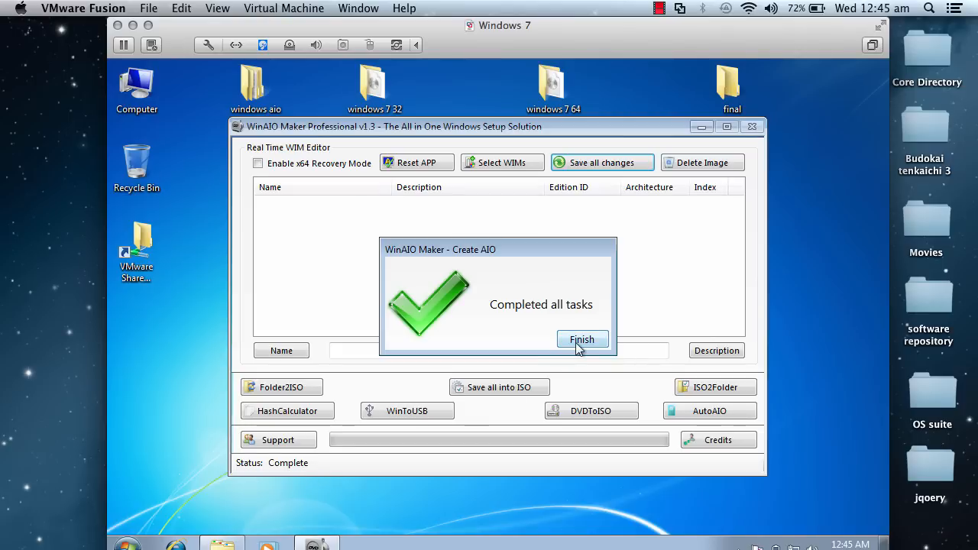
pyautogui.click(581, 339)
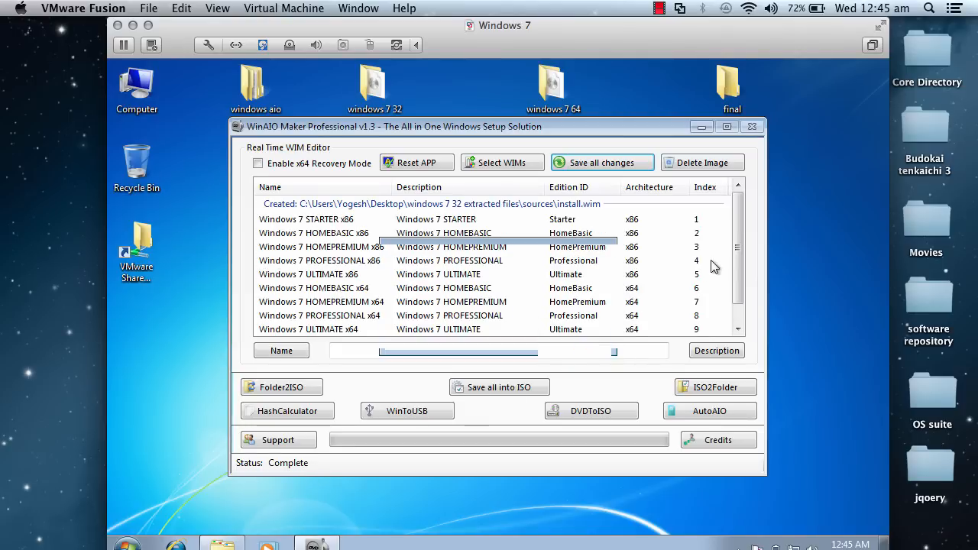
pyautogui.scroll(-3)
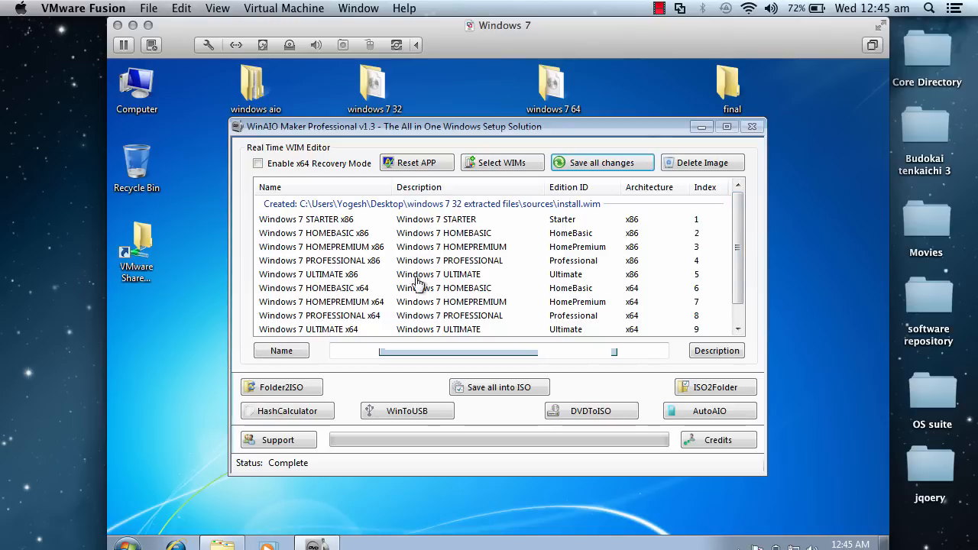
pyautogui.click(735, 329)
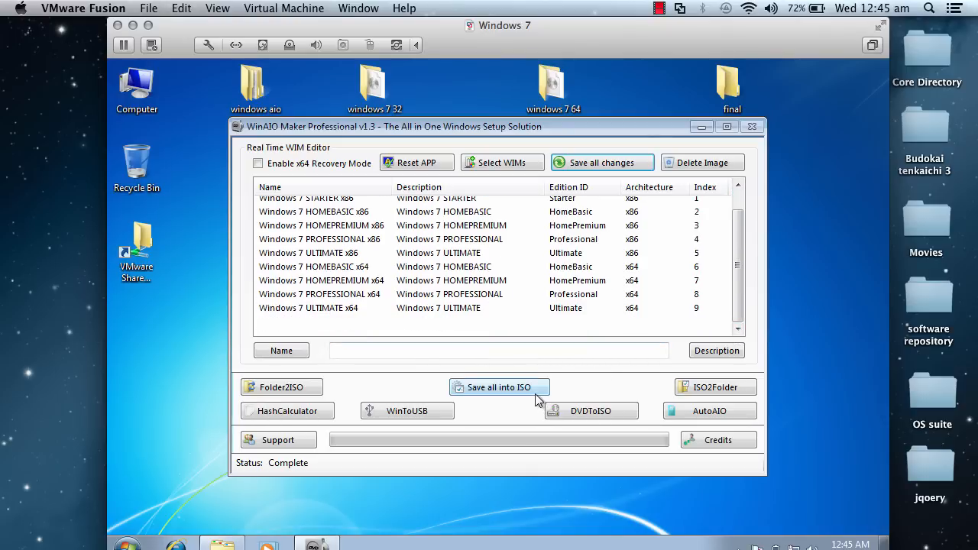
pyautogui.moveTo(512, 393)
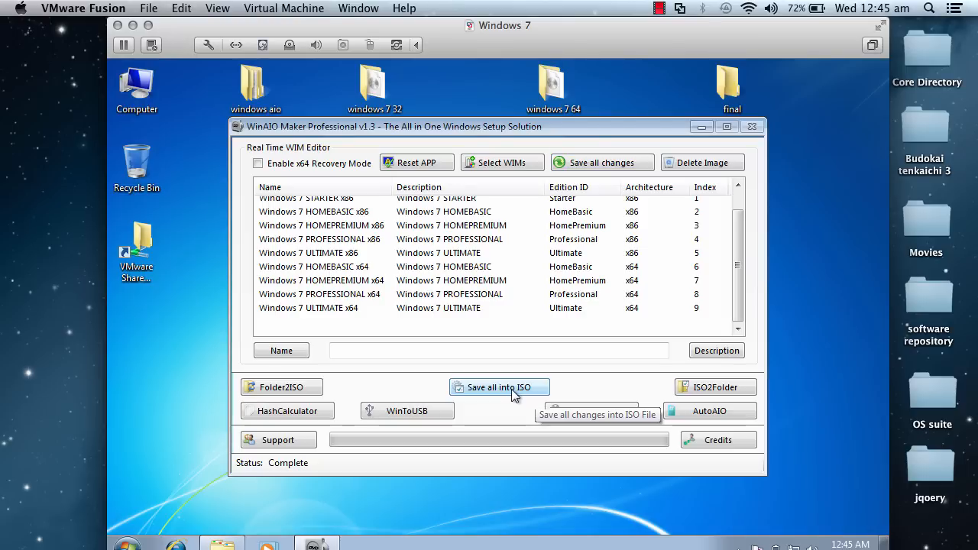
# Label the ISO win_aio and save it as windows_aio_edition in Desktop > final integrated iso.
pyautogui.click(499, 387)
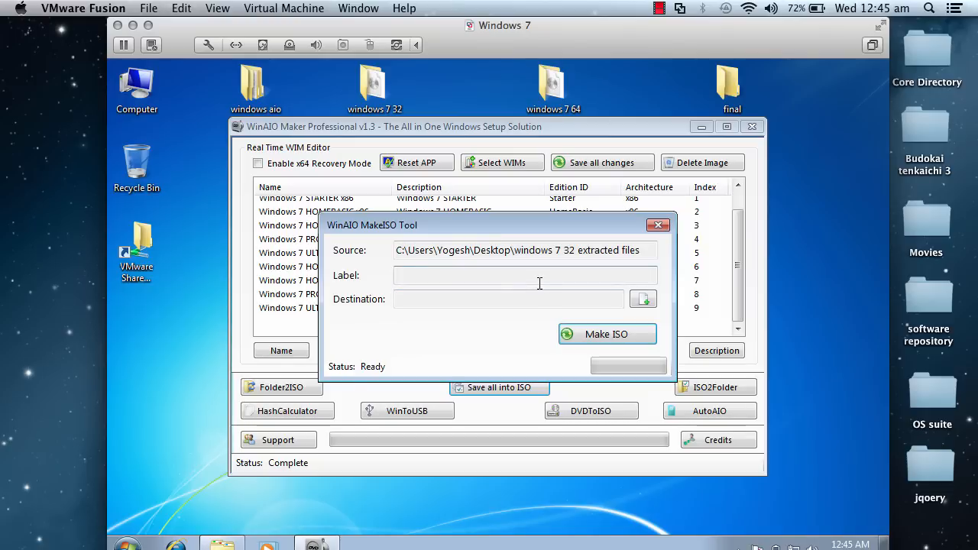
pyautogui.write('win_aio')
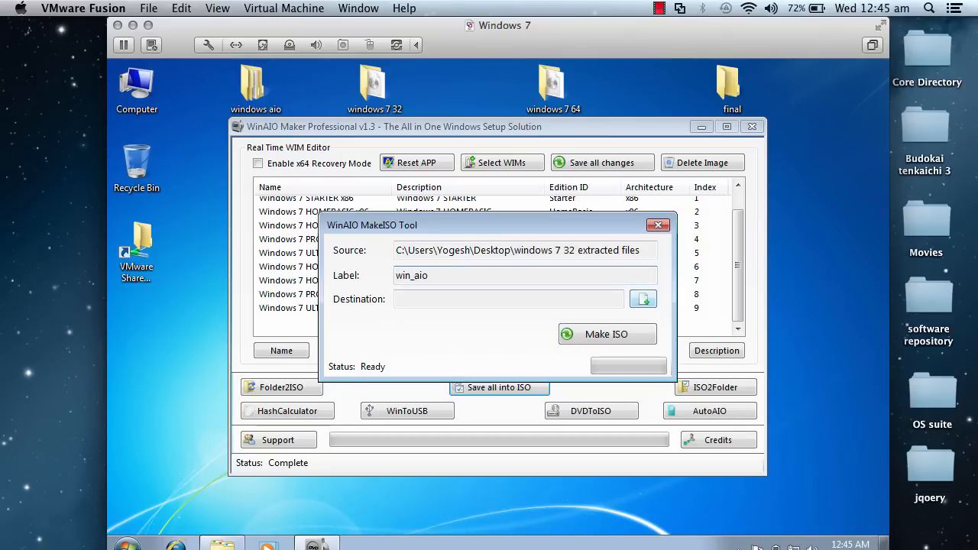
pyautogui.click(643, 298)
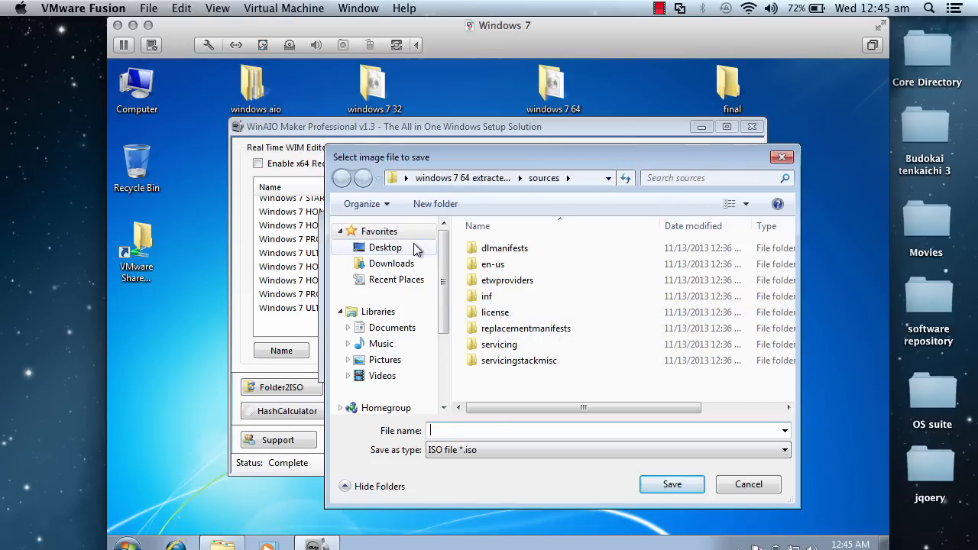
pyautogui.click(385, 247)
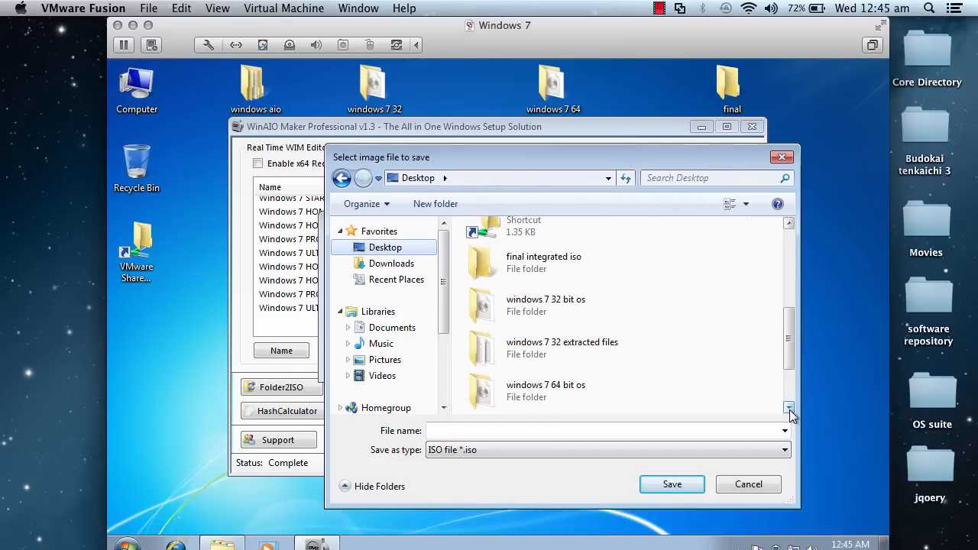
pyautogui.doubleClick(543, 262)
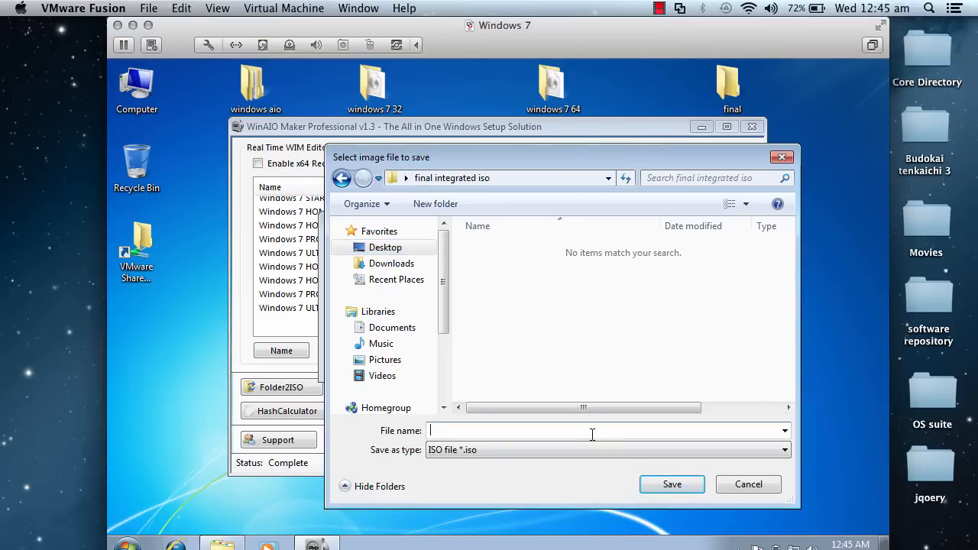
pyautogui.write('windows_aio_edition')
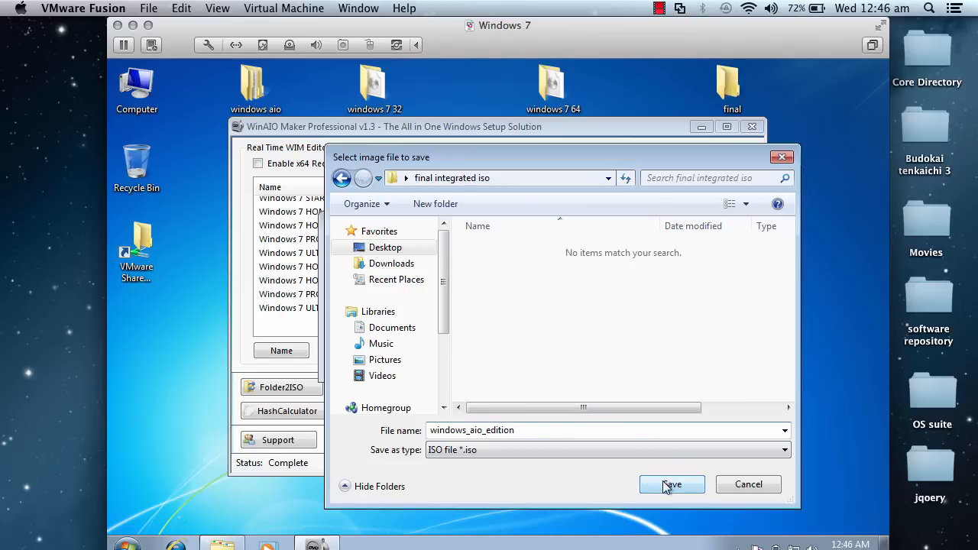
pyautogui.click(671, 483)
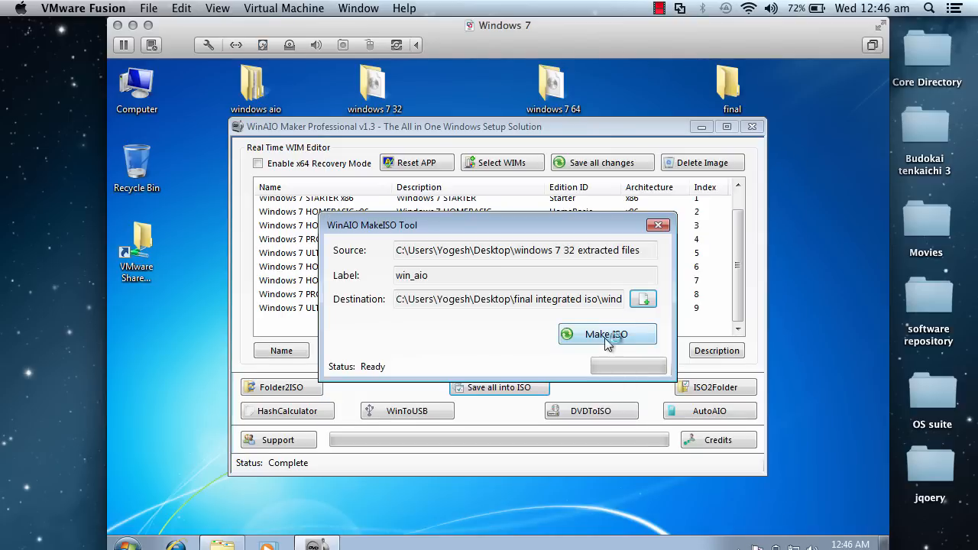
# Build windows_aio_edition.iso, acknowledge the success message, and close the MakeISO Tool.
pyautogui.click(606, 334)
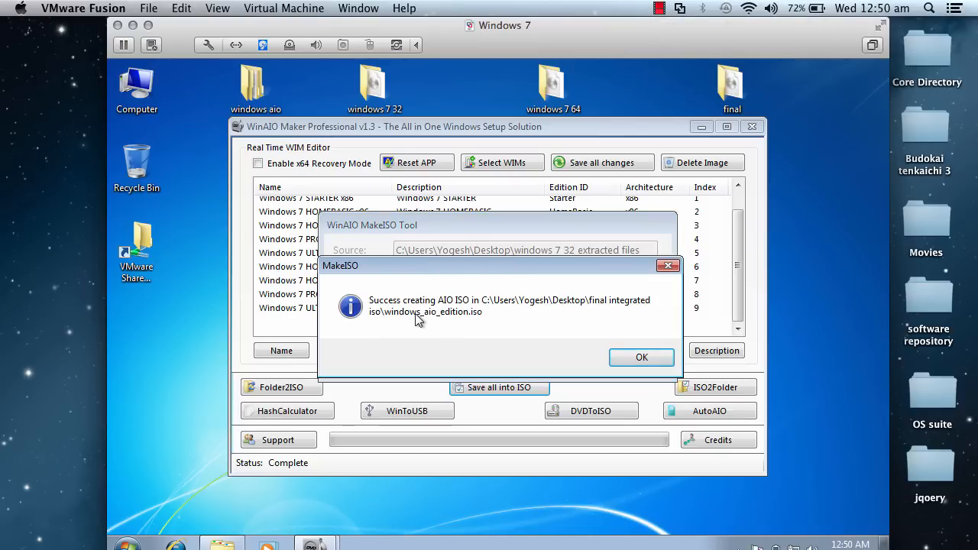
pyautogui.moveTo(475, 310)
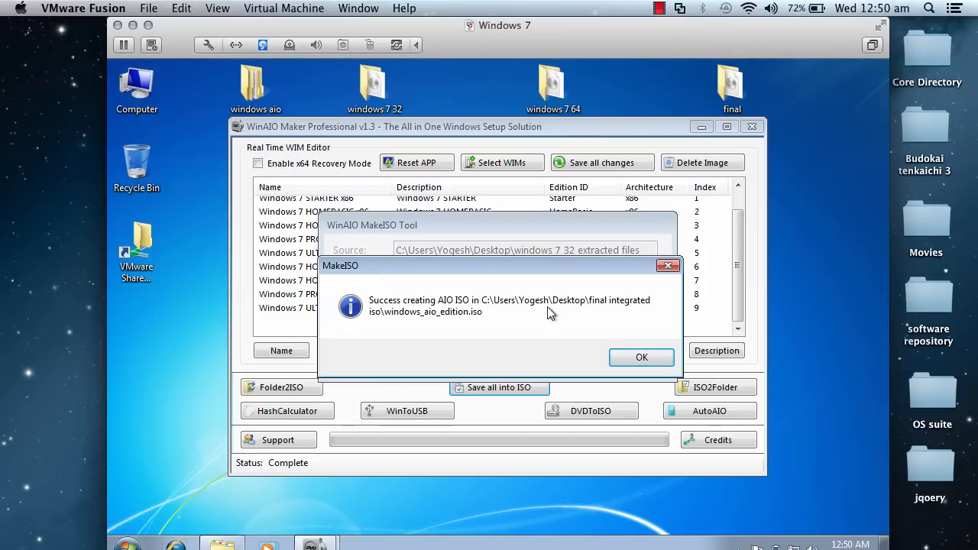
pyautogui.moveTo(589, 317)
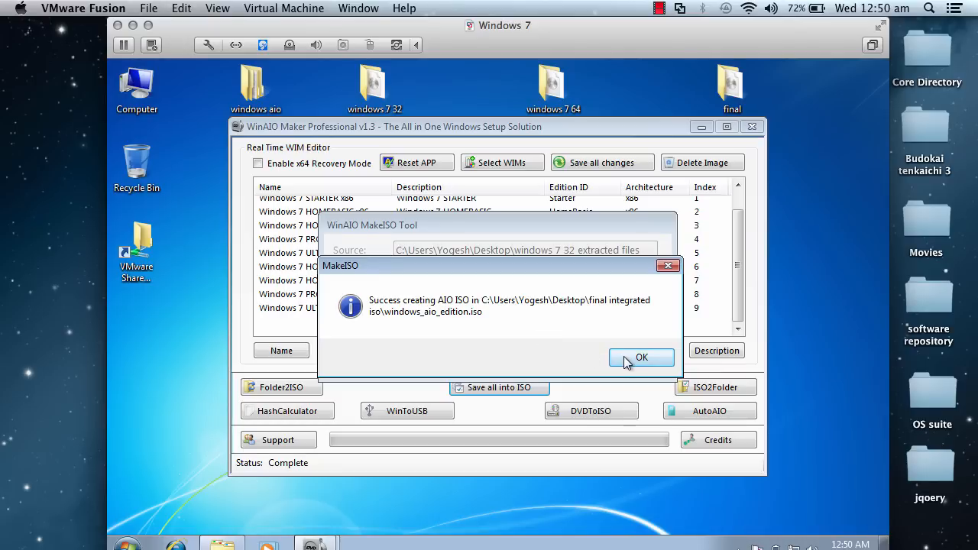
pyautogui.click(641, 357)
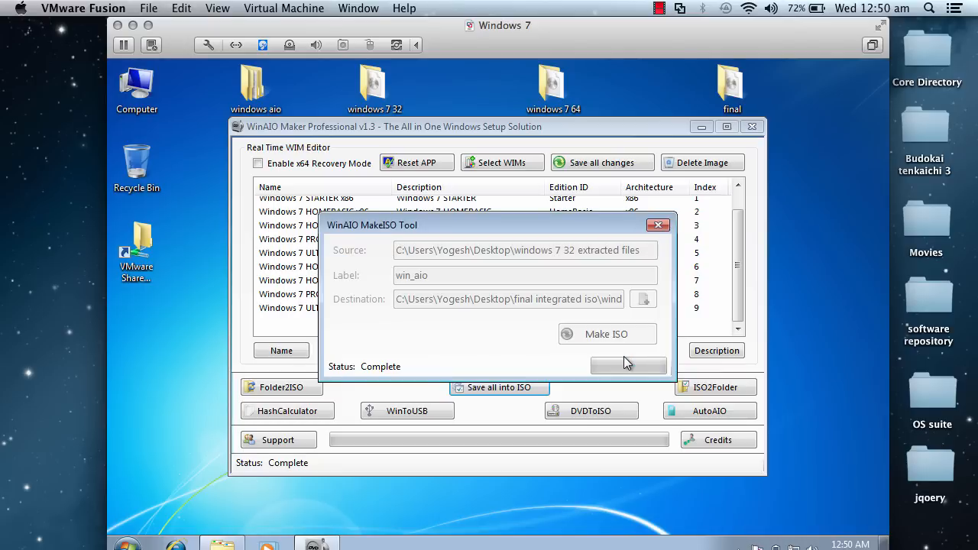
pyautogui.click(659, 225)
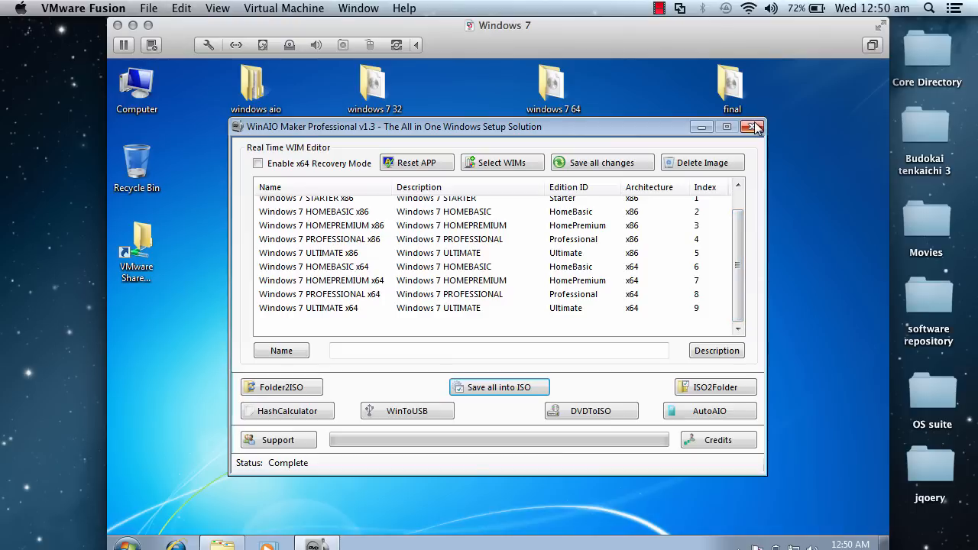
# Quit WinAIO Maker, check the 4.03 GB windows_aio_edition image, then close Explorer.
pyautogui.click(753, 127)
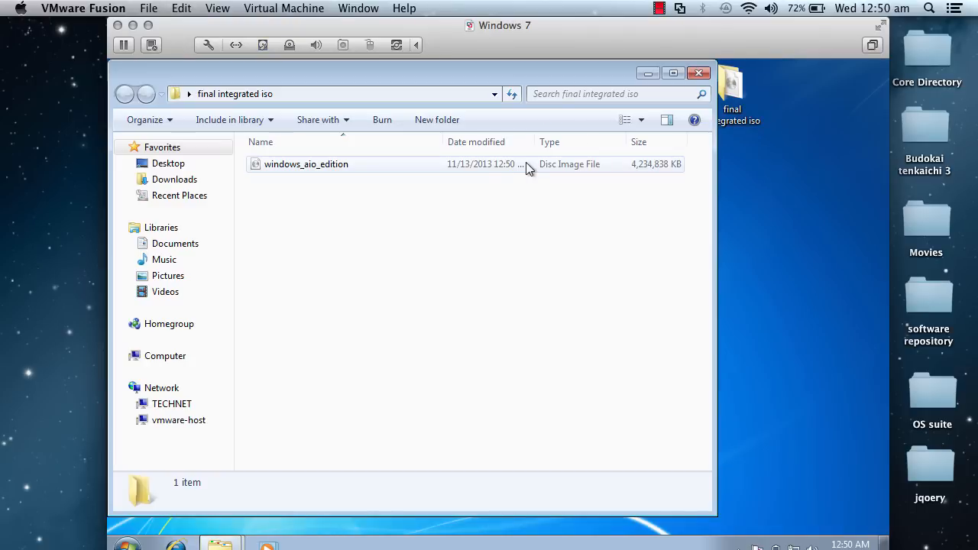
pyautogui.click(306, 163)
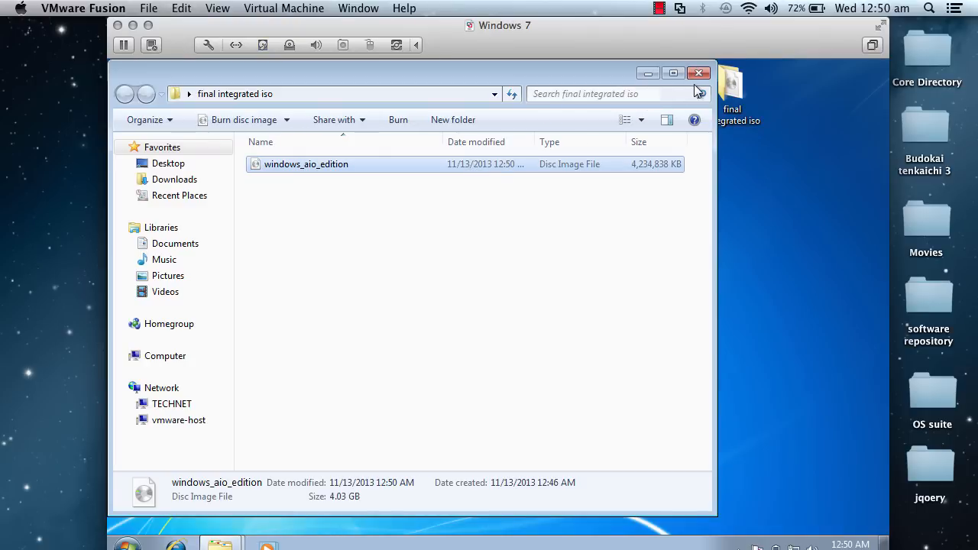
pyautogui.click(697, 73)
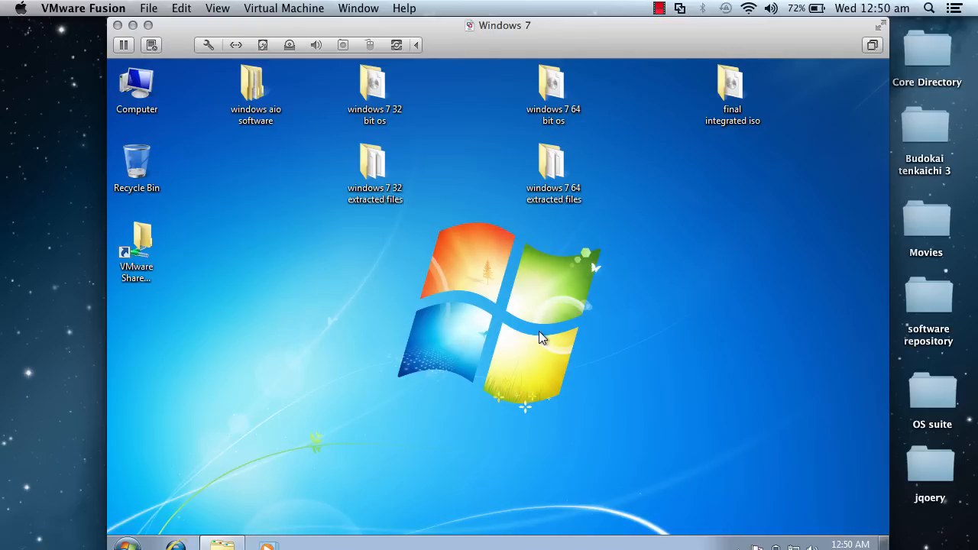
pyautogui.moveTo(639, 220)
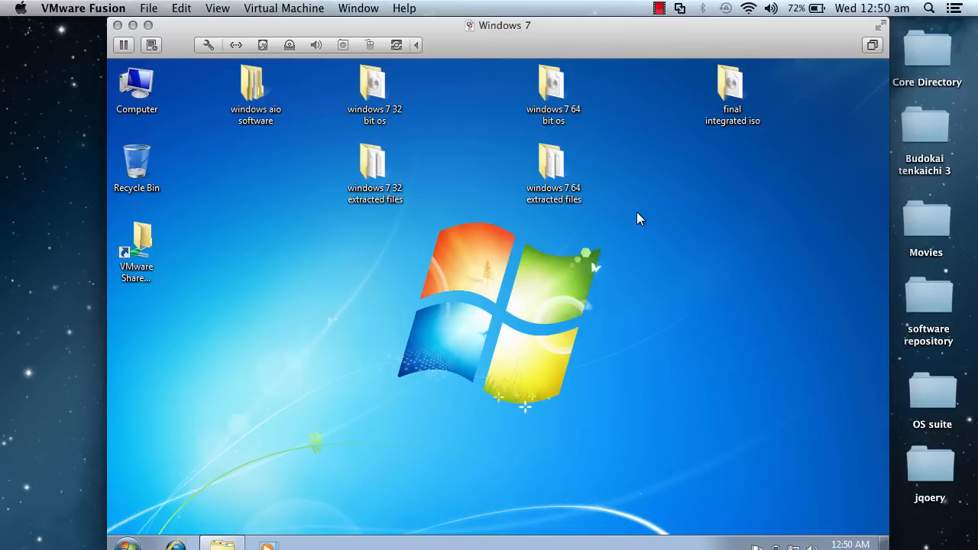
pyautogui.moveTo(638, 220)
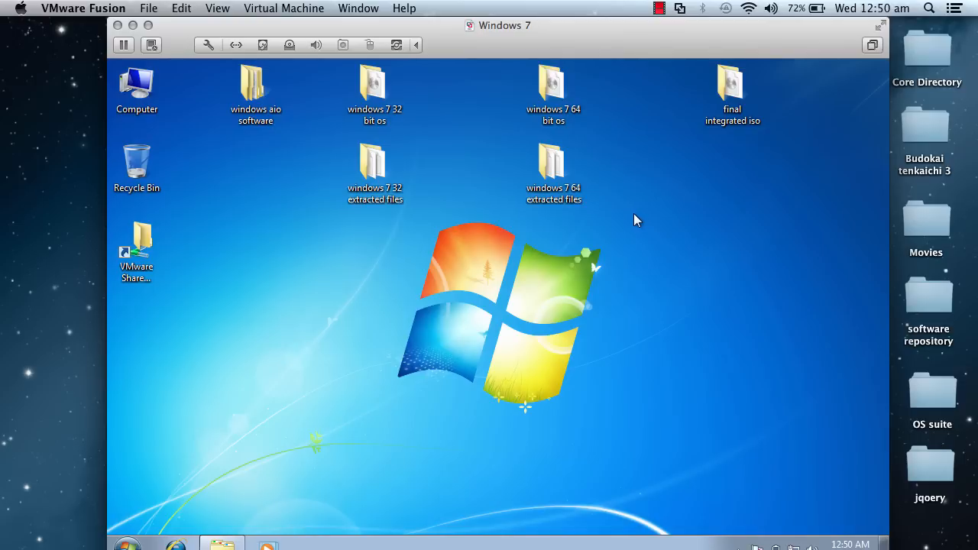
pyautogui.moveTo(639, 209)
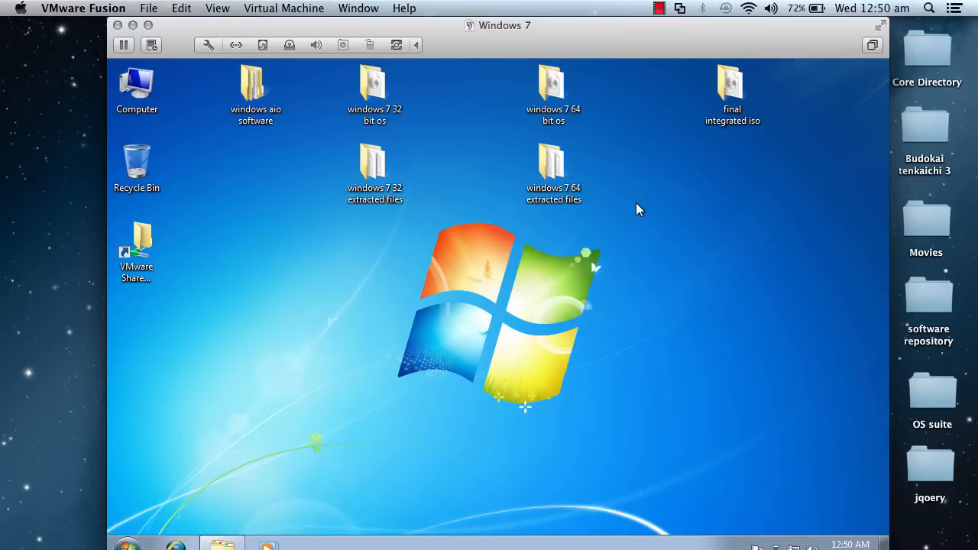
pyautogui.moveTo(667, 123)
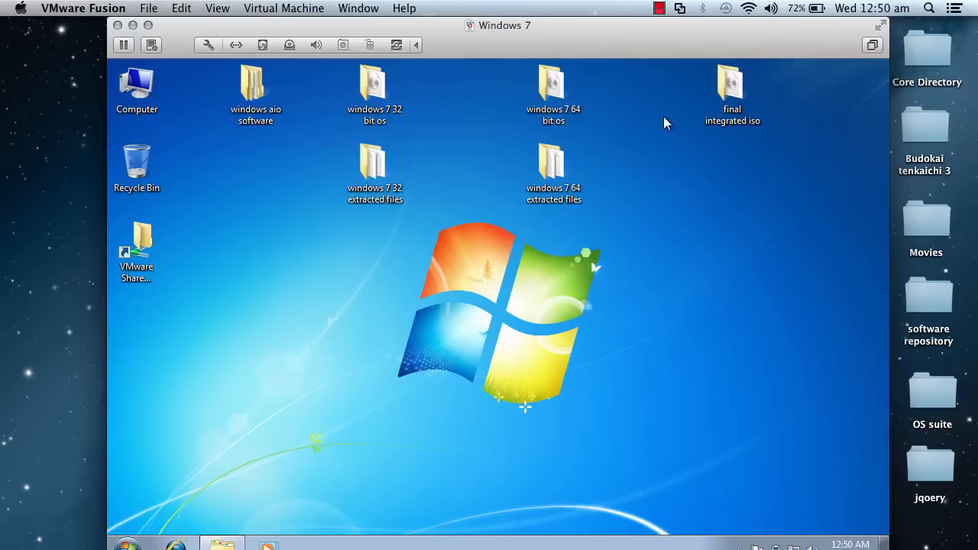